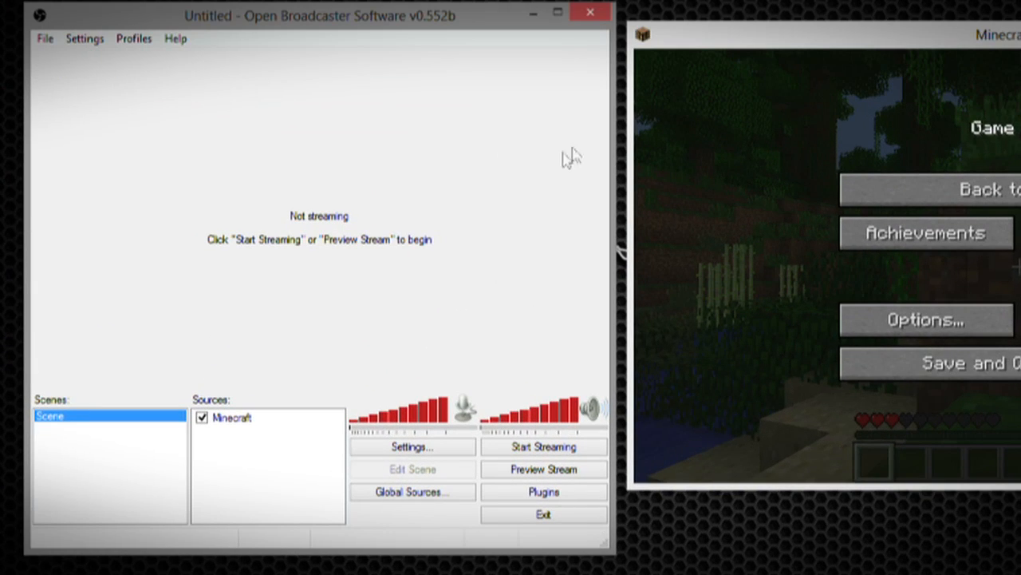
{"action": "mouse_move", "coordinate": [134, 476]}
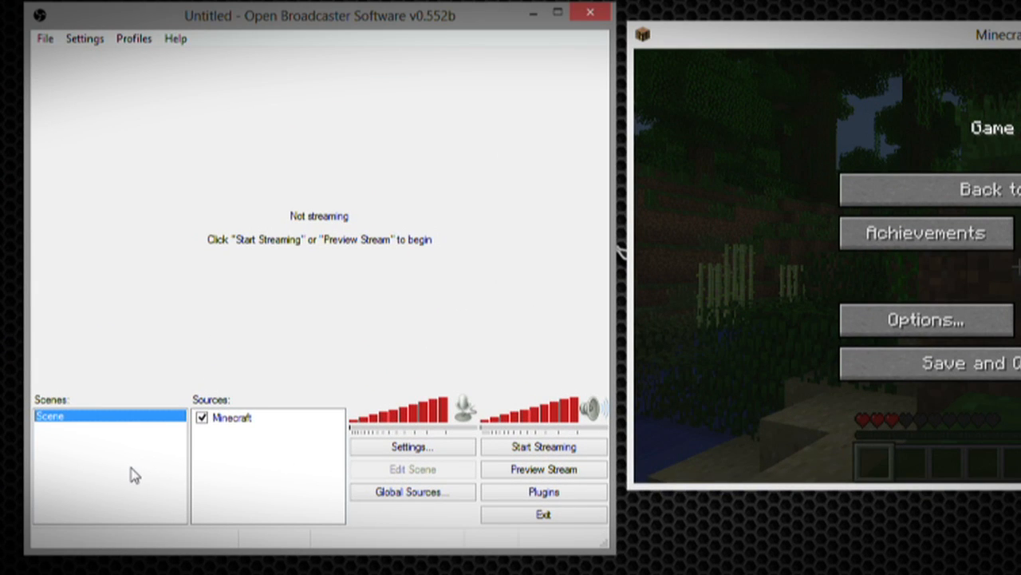
{"action": "mouse_move", "coordinate": [142, 479]}
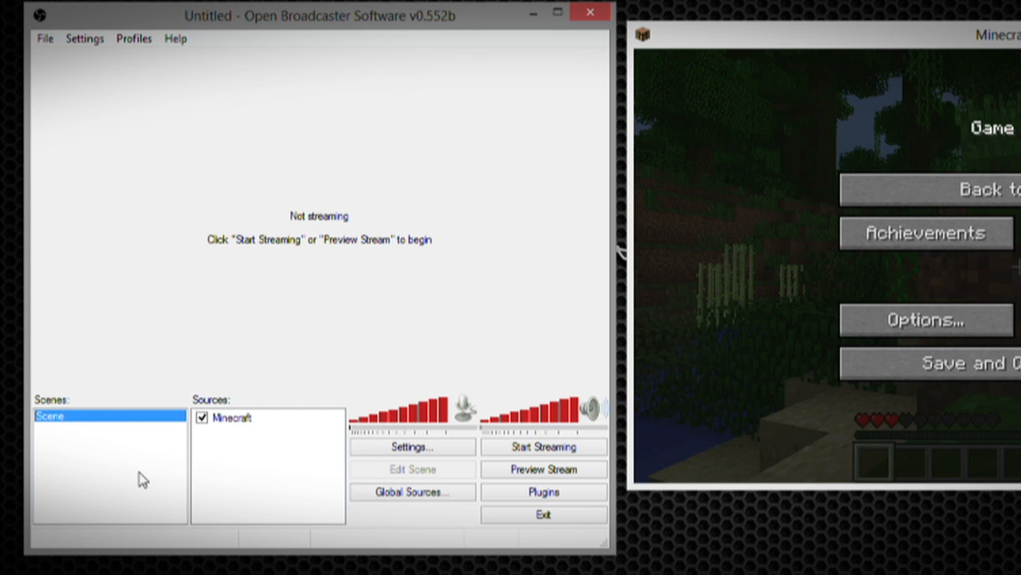
{"action": "mouse_move", "coordinate": [147, 491]}
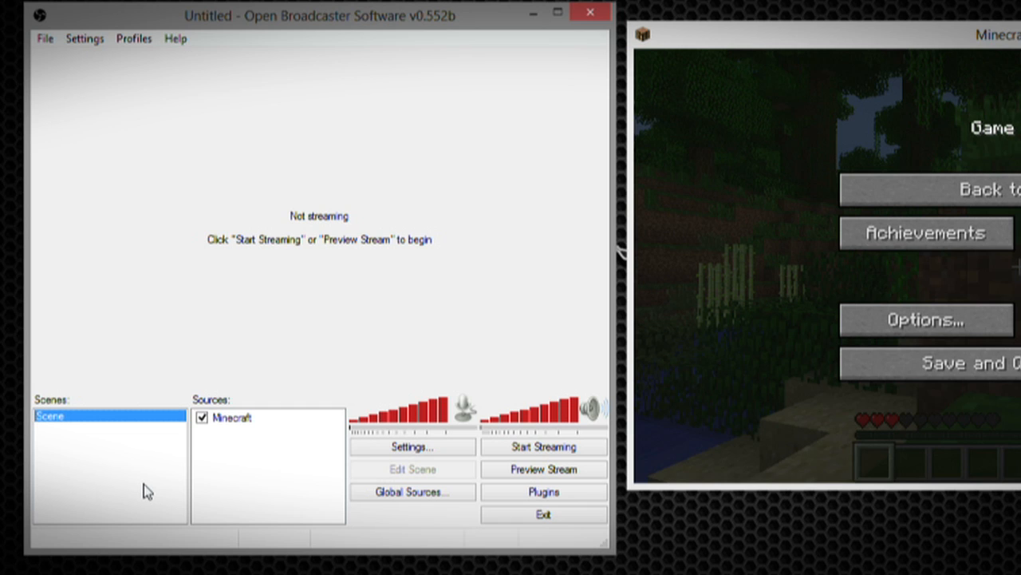
{"action": "mouse_move", "coordinate": [153, 476]}
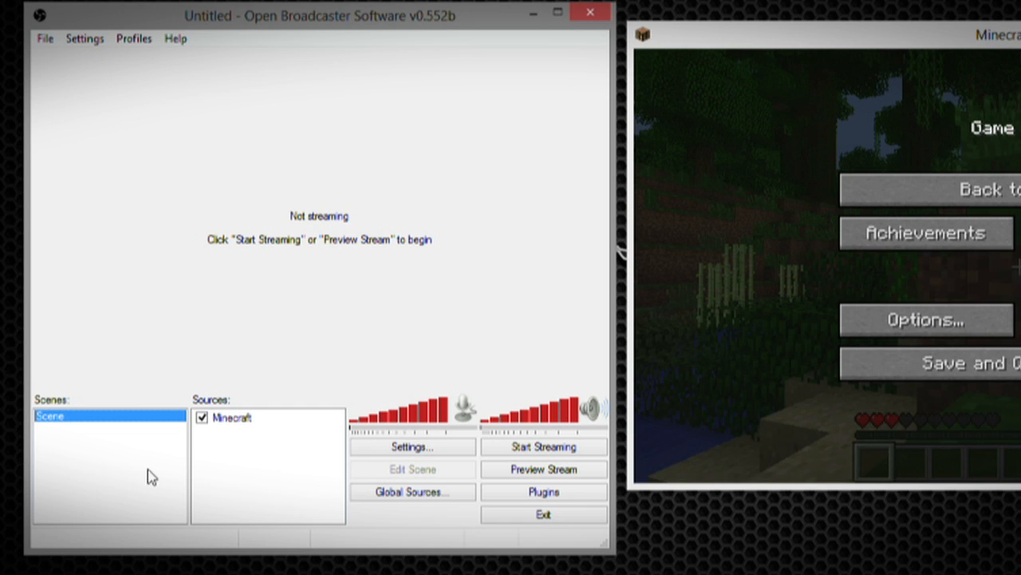
{"action": "mouse_move", "coordinate": [137, 388]}
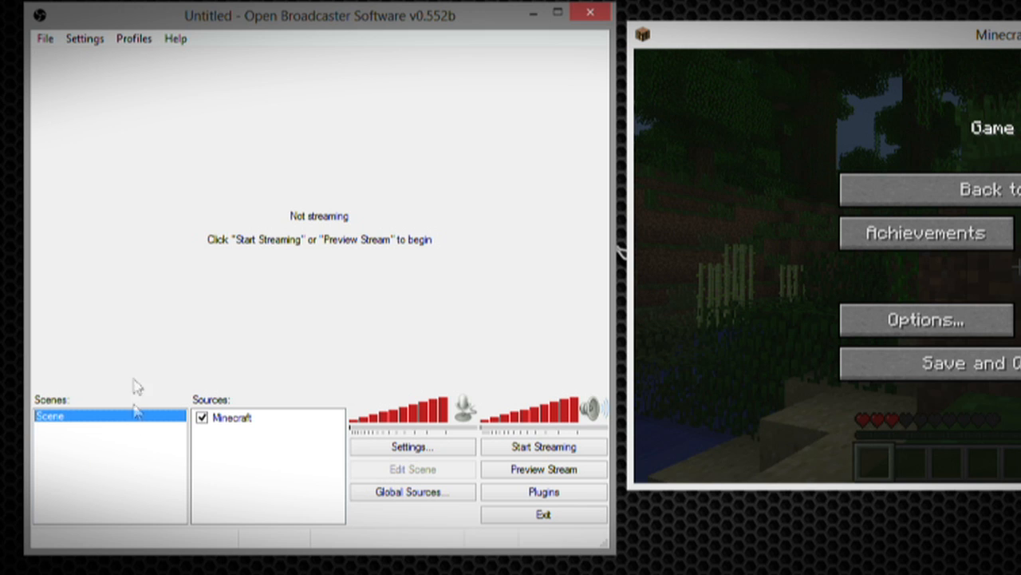
Step: Create a new scene named Scene 2 from the Scenes list
{"action": "right_click", "coordinate": [115, 461]}
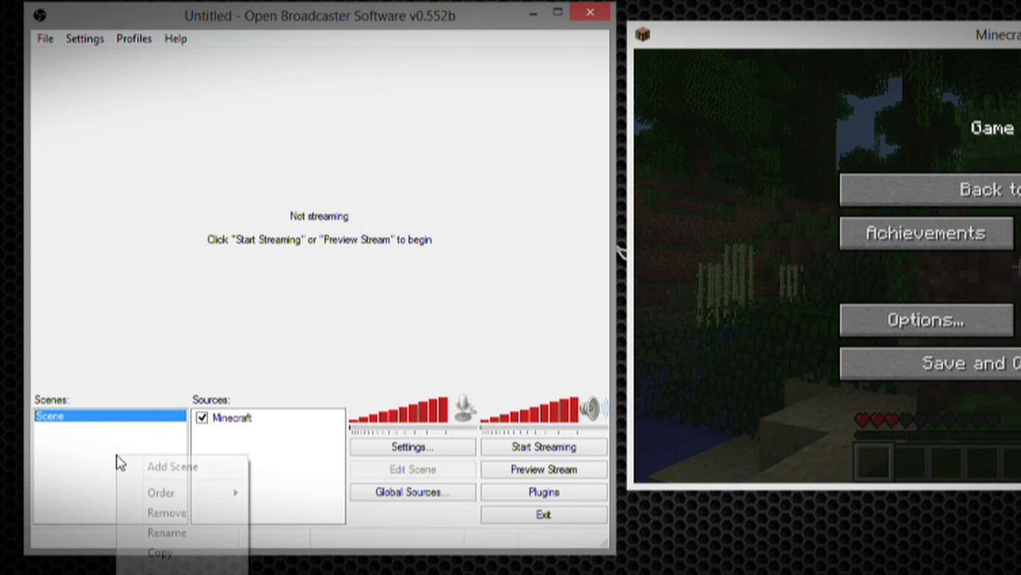
{"action": "left_click", "coordinate": [172, 466]}
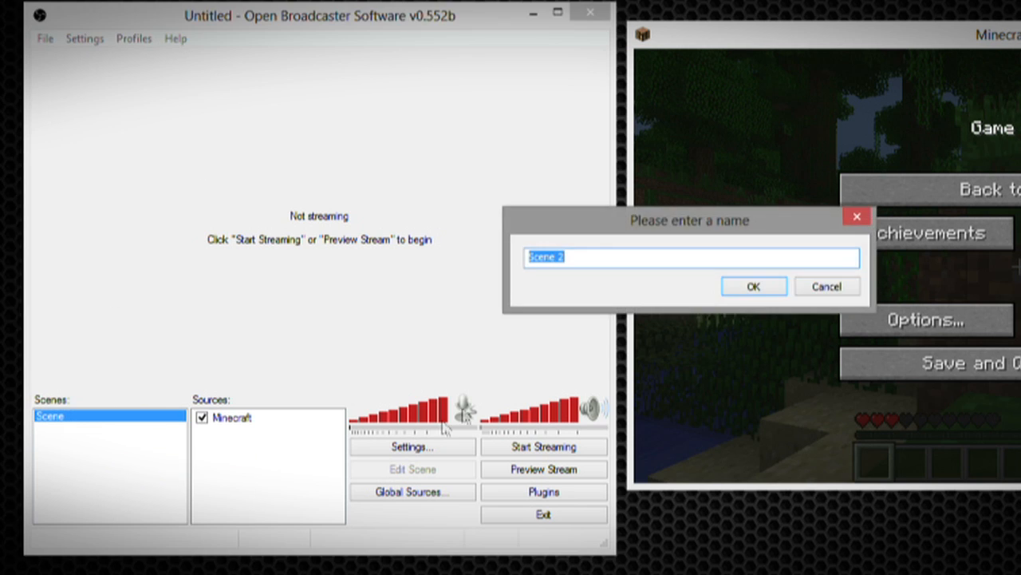
{"action": "mouse_move", "coordinate": [546, 322]}
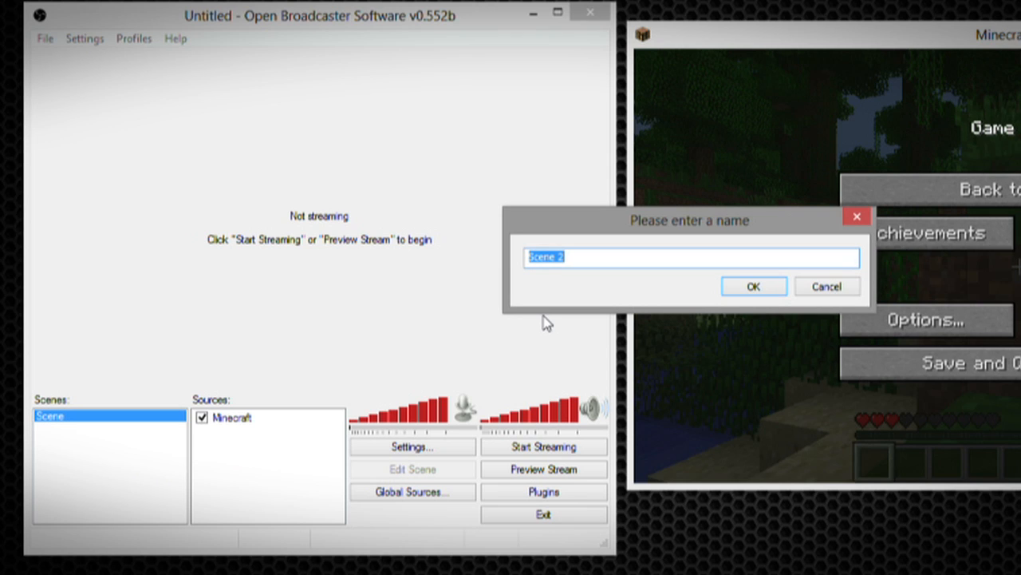
{"action": "left_click", "coordinate": [754, 286]}
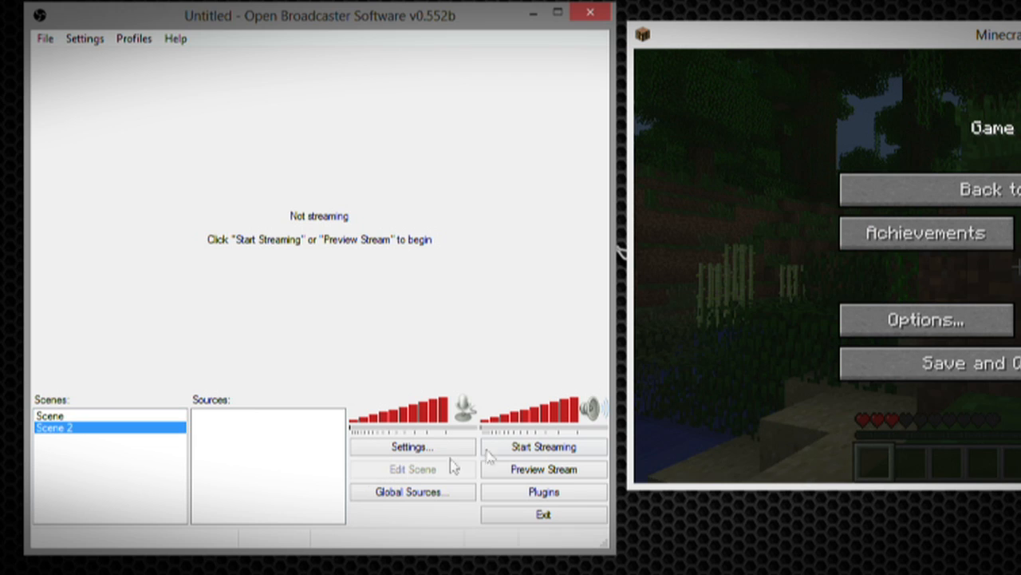
{"action": "mouse_move", "coordinate": [275, 479]}
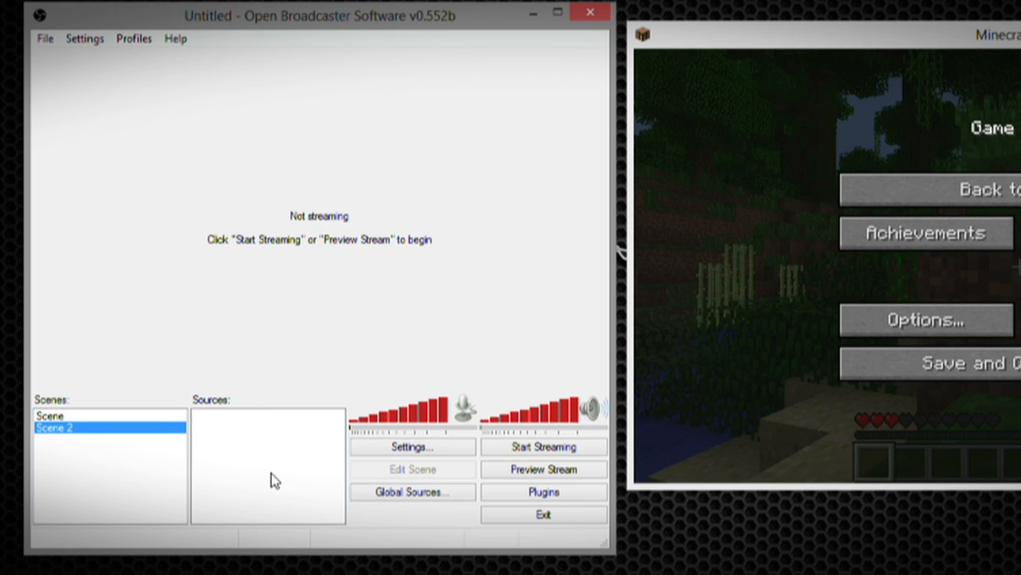
{"action": "mouse_move", "coordinate": [302, 442]}
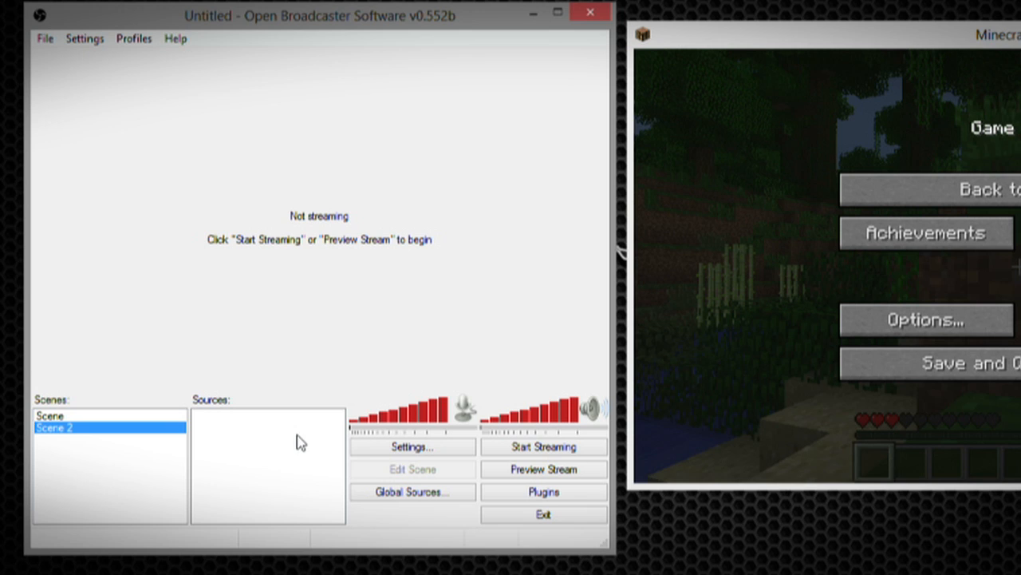
{"action": "mouse_move", "coordinate": [302, 437]}
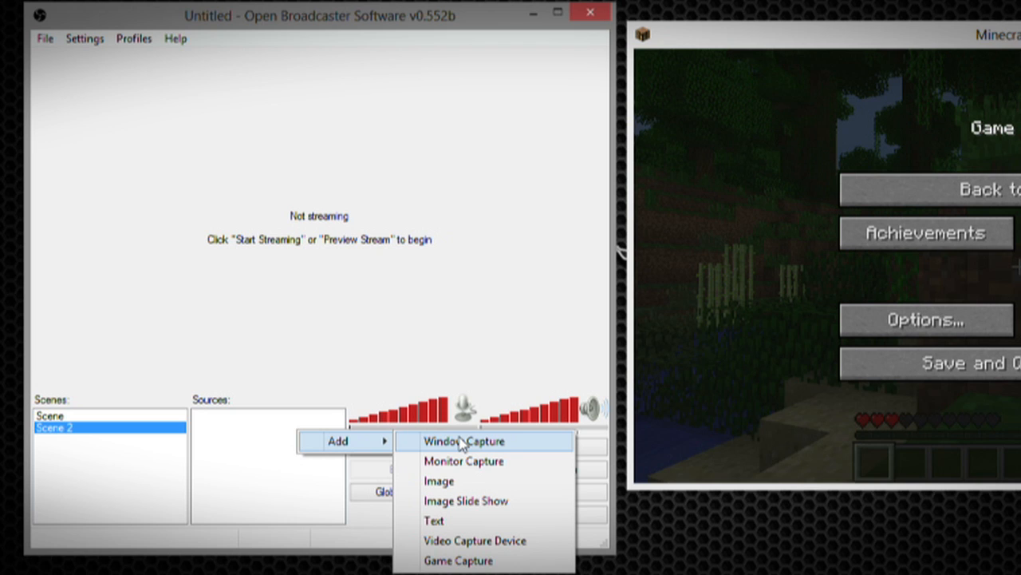
{"action": "mouse_move", "coordinate": [482, 560]}
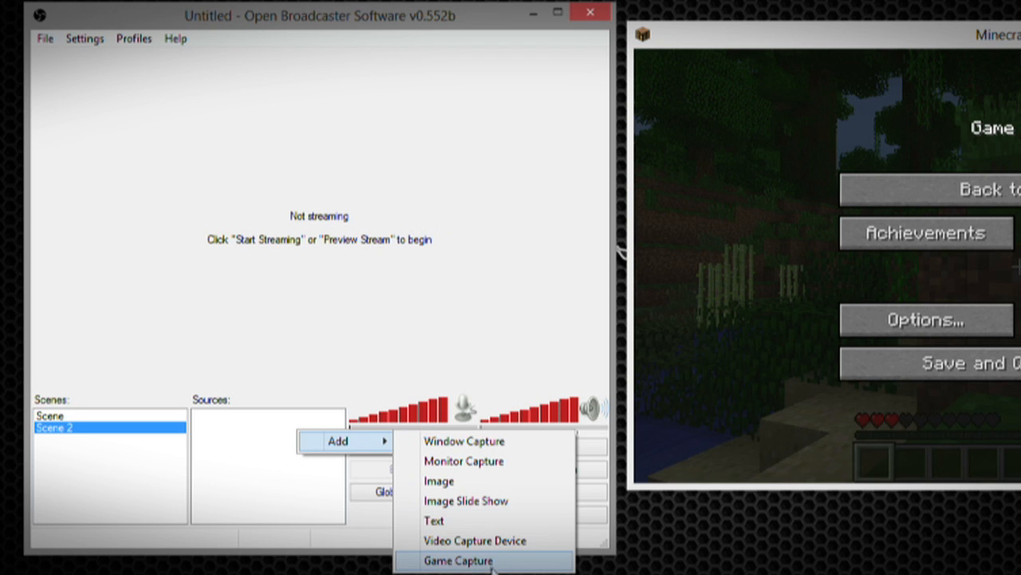
Step: Add a Game Capture source capturing the Minecraft 1.6.2 application to Scene 2
{"action": "left_click", "coordinate": [458, 560]}
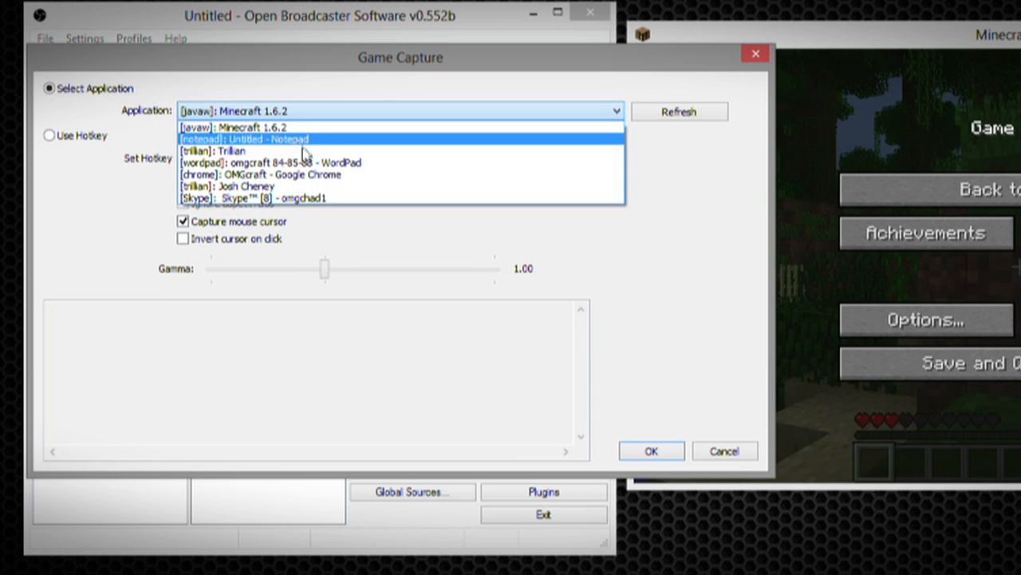
{"action": "mouse_move", "coordinate": [279, 185]}
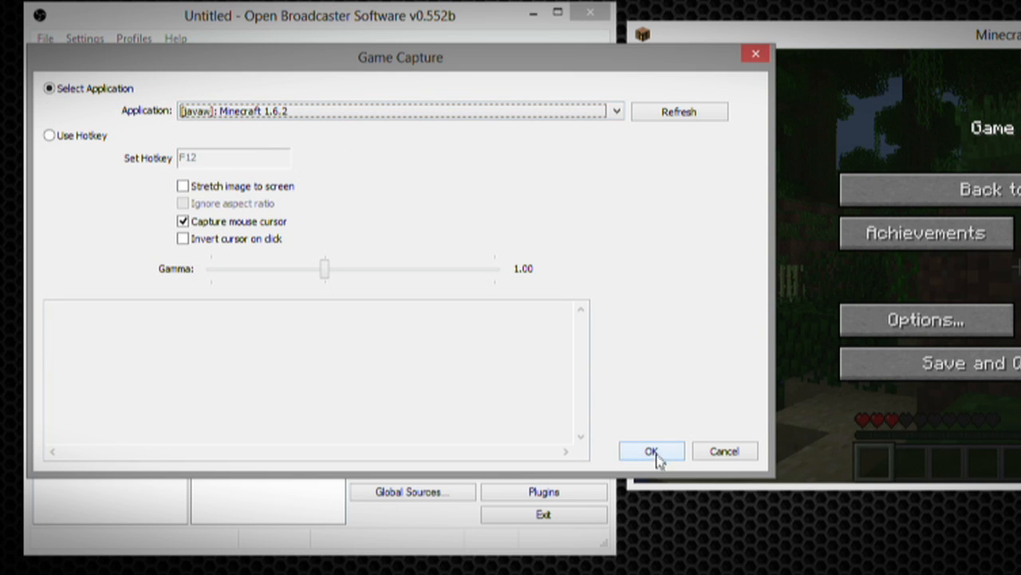
{"action": "left_click", "coordinate": [651, 450]}
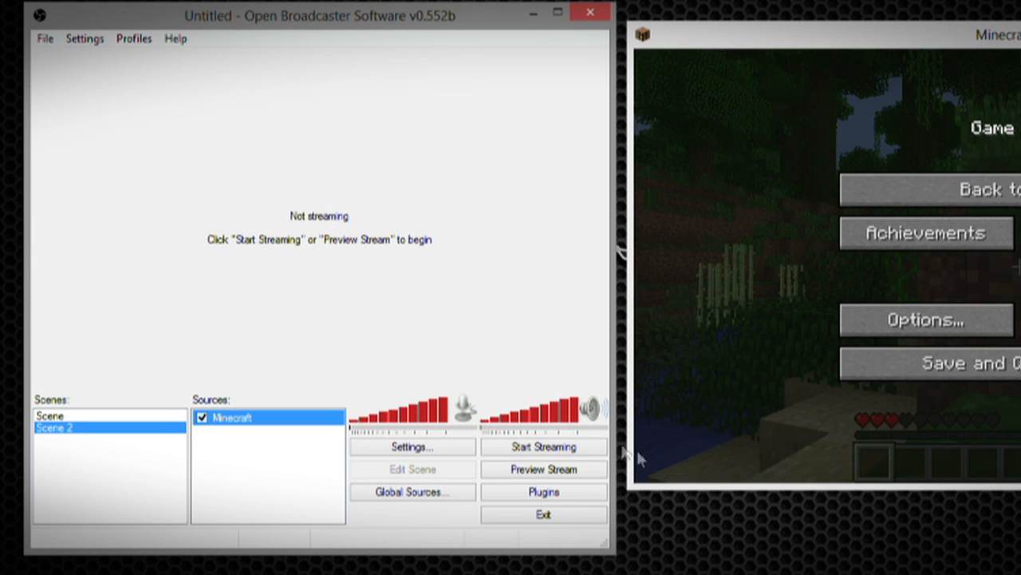
{"action": "mouse_move", "coordinate": [543, 469]}
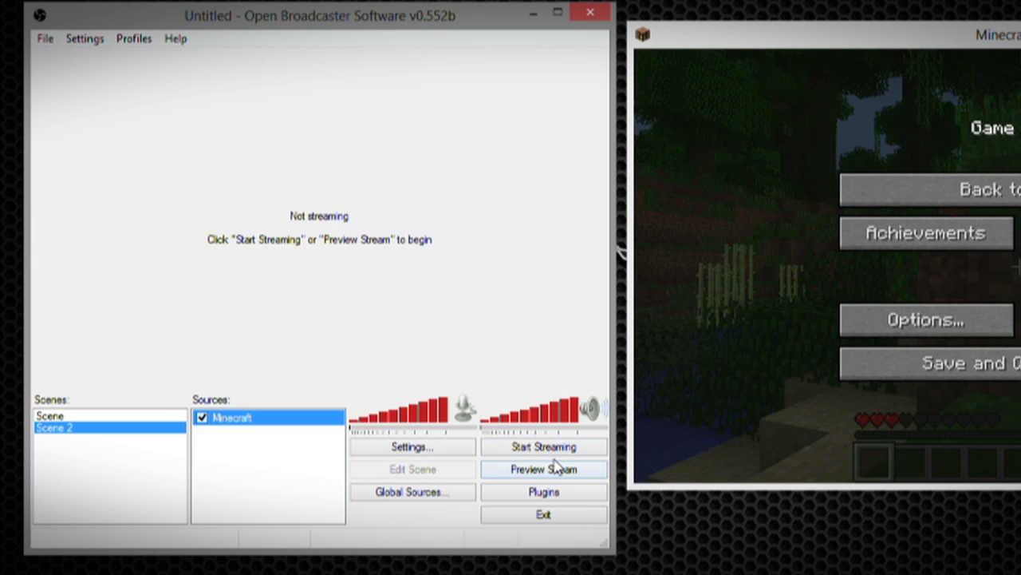
{"action": "mouse_move", "coordinate": [313, 188]}
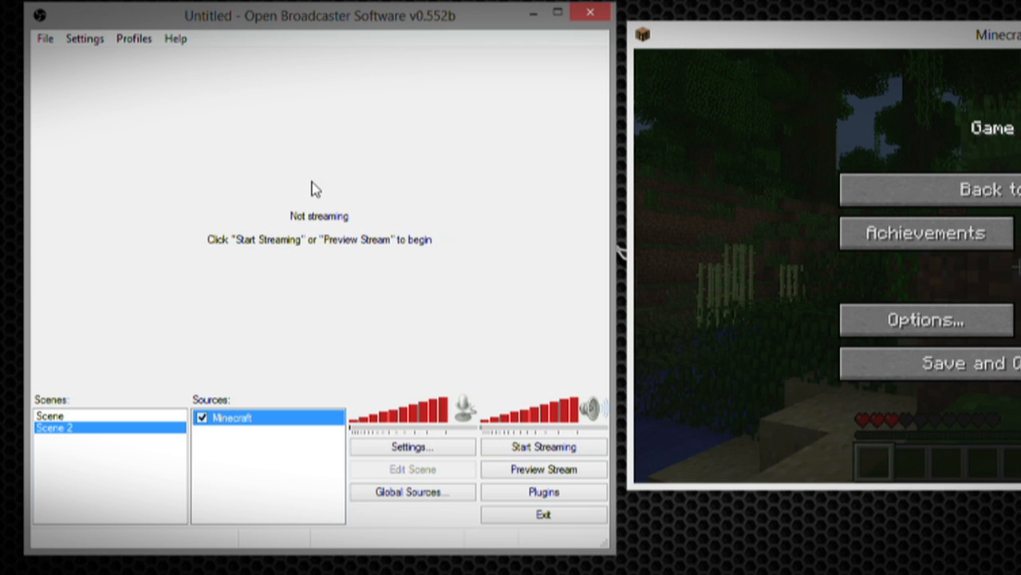
{"action": "mouse_move", "coordinate": [535, 482]}
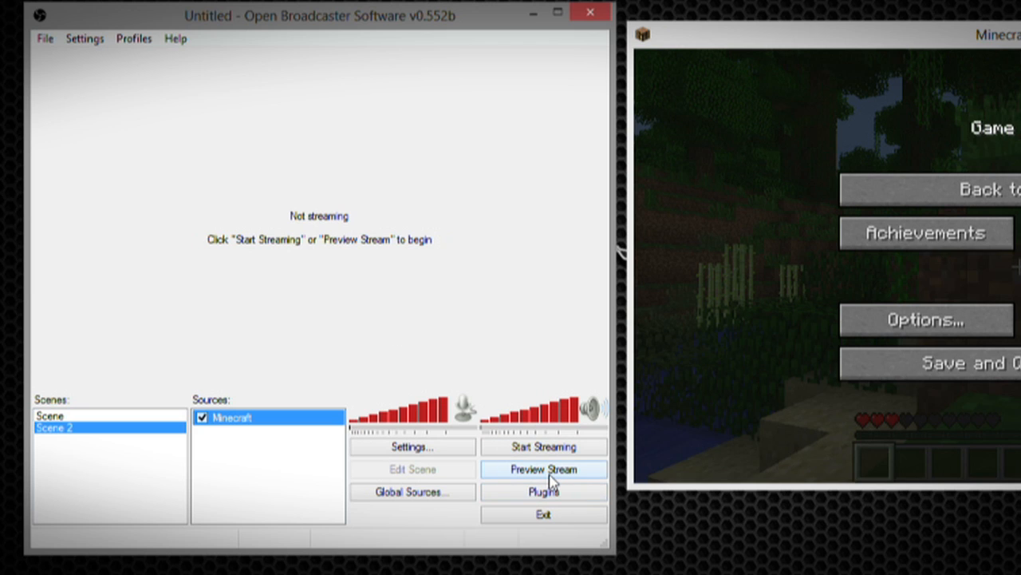
Step: Start the stream preview of Scene 2 and enable scene layout editing
{"action": "left_click", "coordinate": [543, 469]}
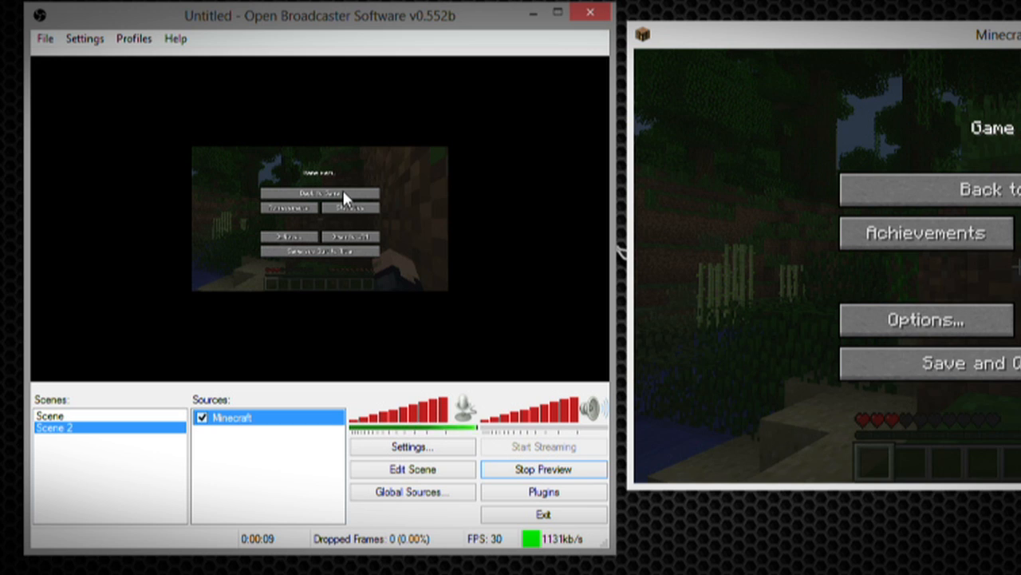
{"action": "mouse_move", "coordinate": [407, 193]}
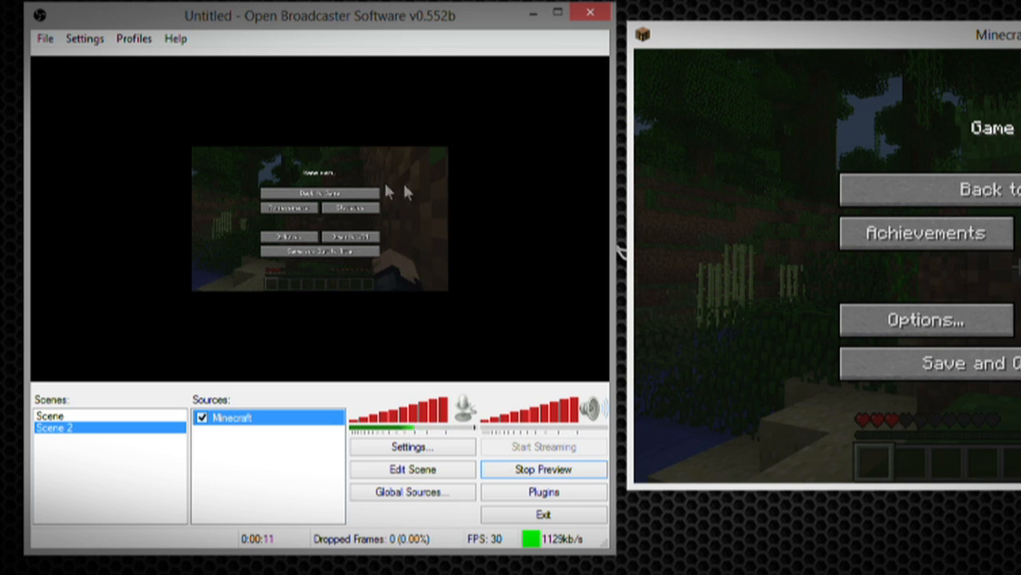
{"action": "mouse_move", "coordinate": [168, 136]}
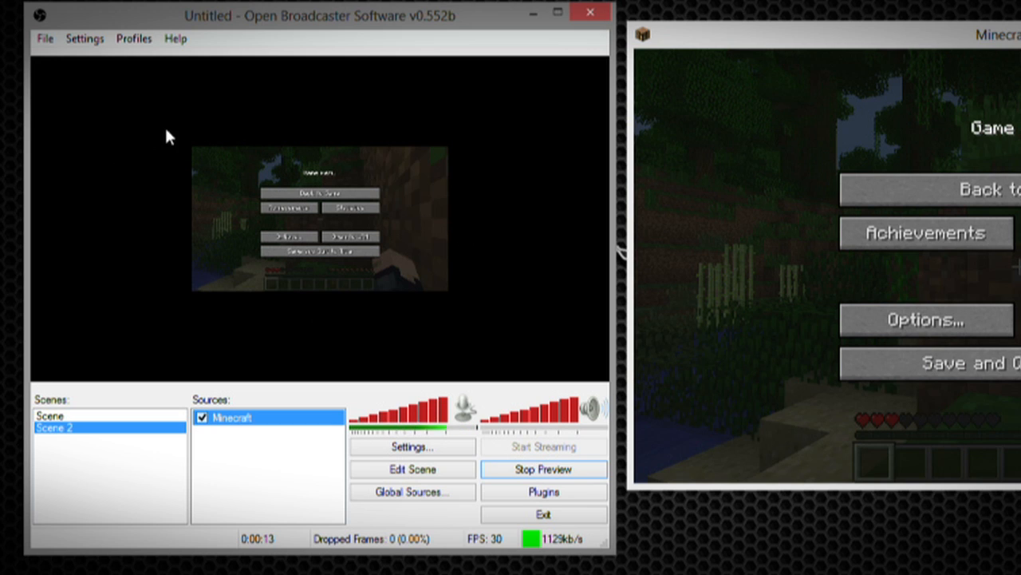
{"action": "mouse_move", "coordinate": [407, 526]}
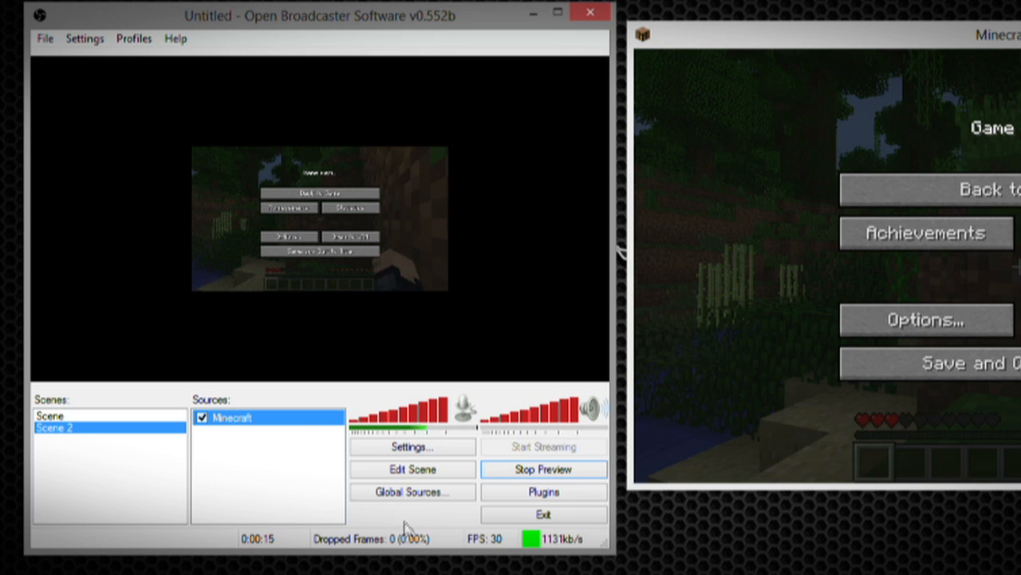
{"action": "left_click", "coordinate": [412, 469]}
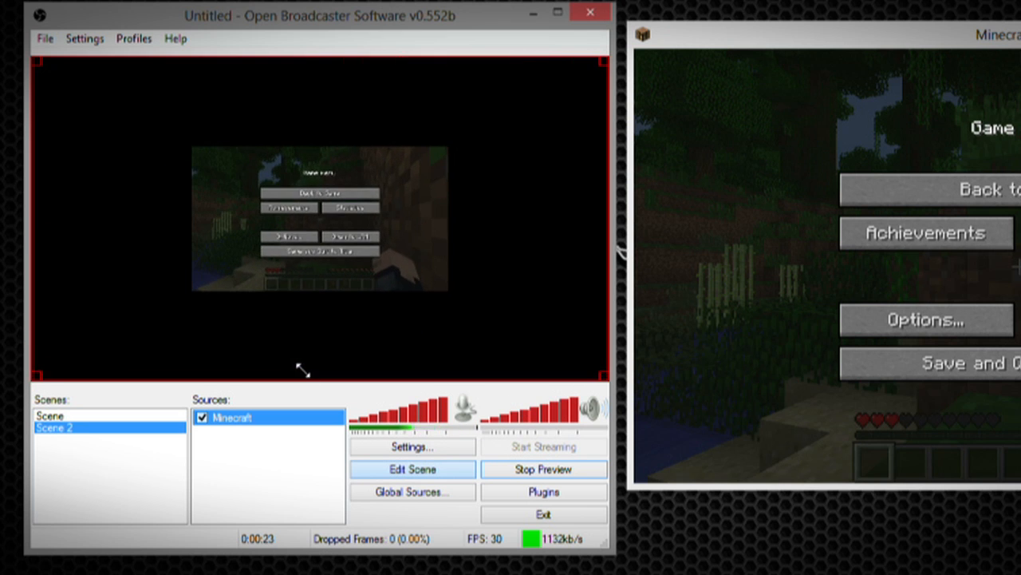
Step: In the Minecraft source's properties, enable Stretch image to screen
{"action": "right_click", "coordinate": [232, 417]}
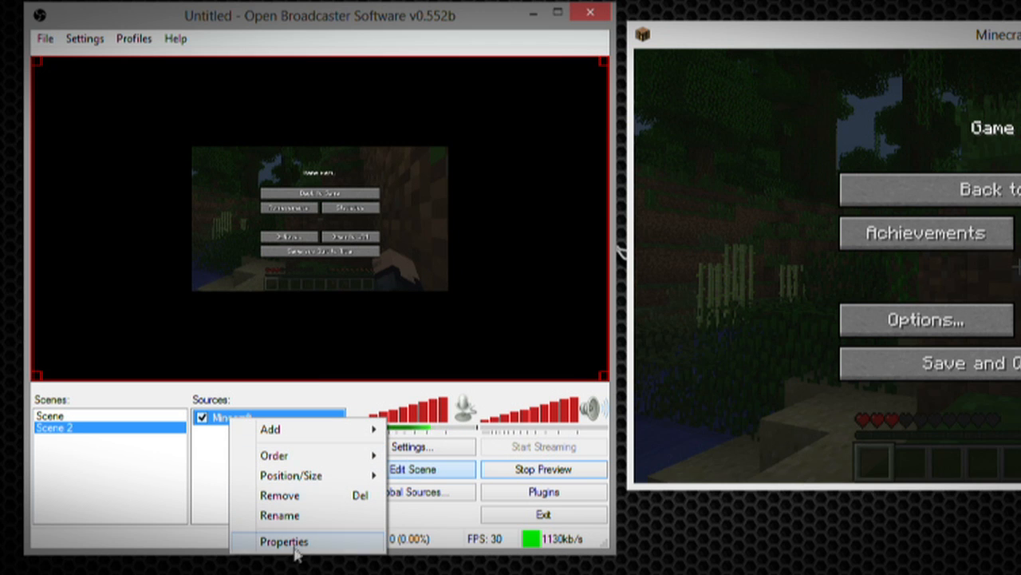
{"action": "left_click", "coordinate": [284, 541]}
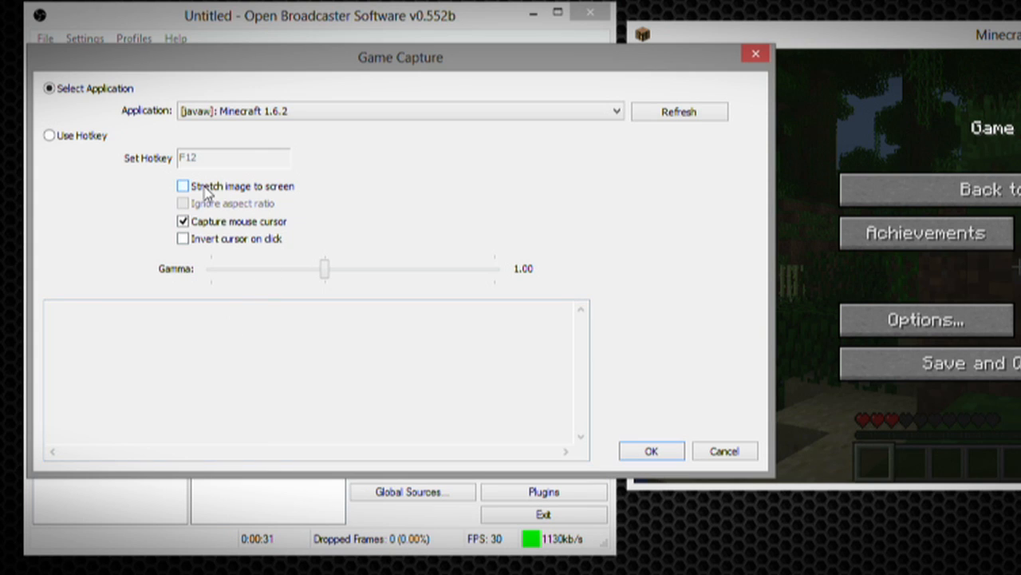
{"action": "left_click", "coordinate": [182, 185]}
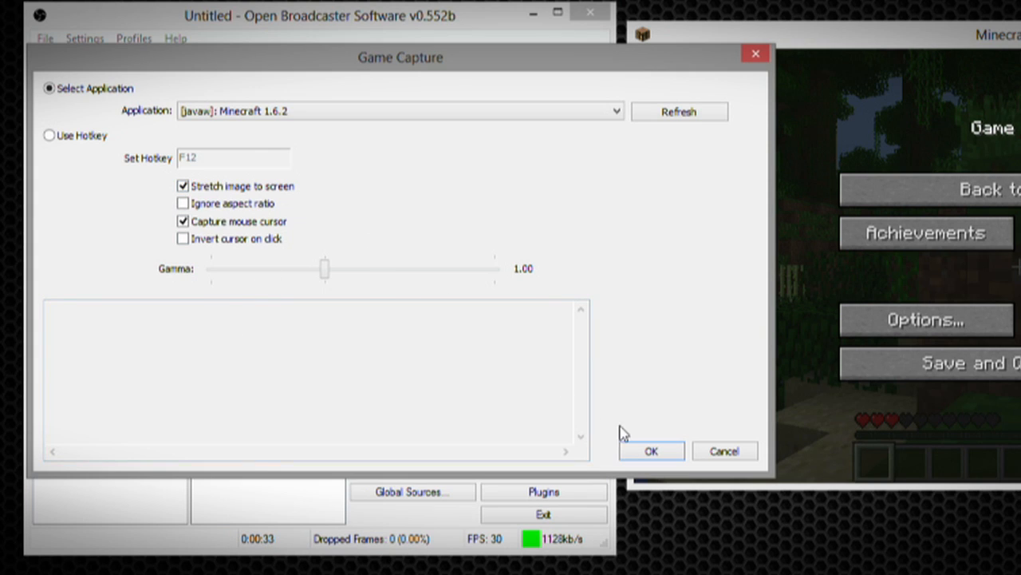
{"action": "left_click", "coordinate": [652, 450]}
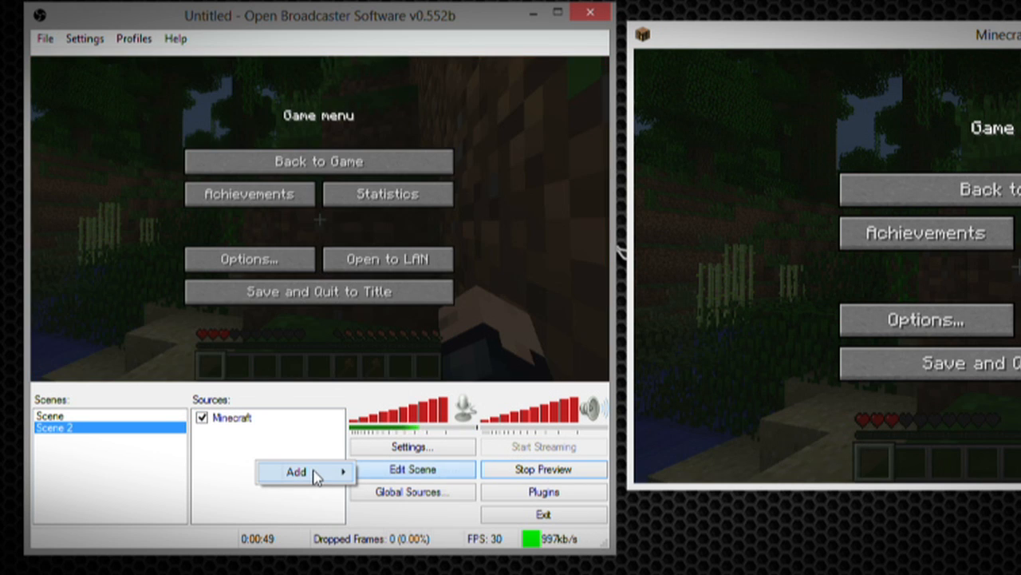
Step: Add a Video Capture Device webcam source with the default name and device settings
{"action": "left_click", "coordinate": [297, 472]}
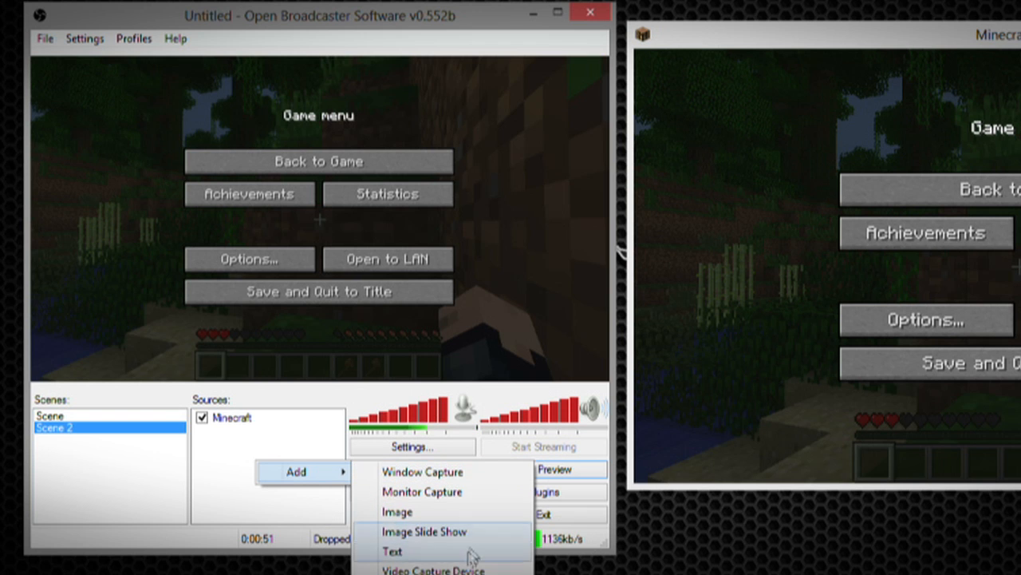
{"action": "left_click", "coordinate": [435, 568]}
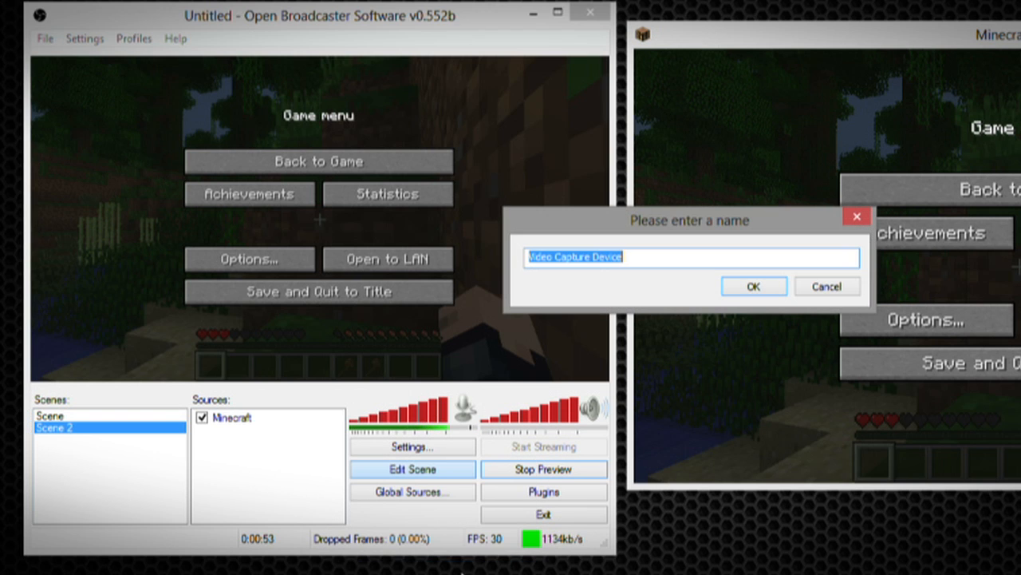
{"action": "left_click", "coordinate": [753, 286]}
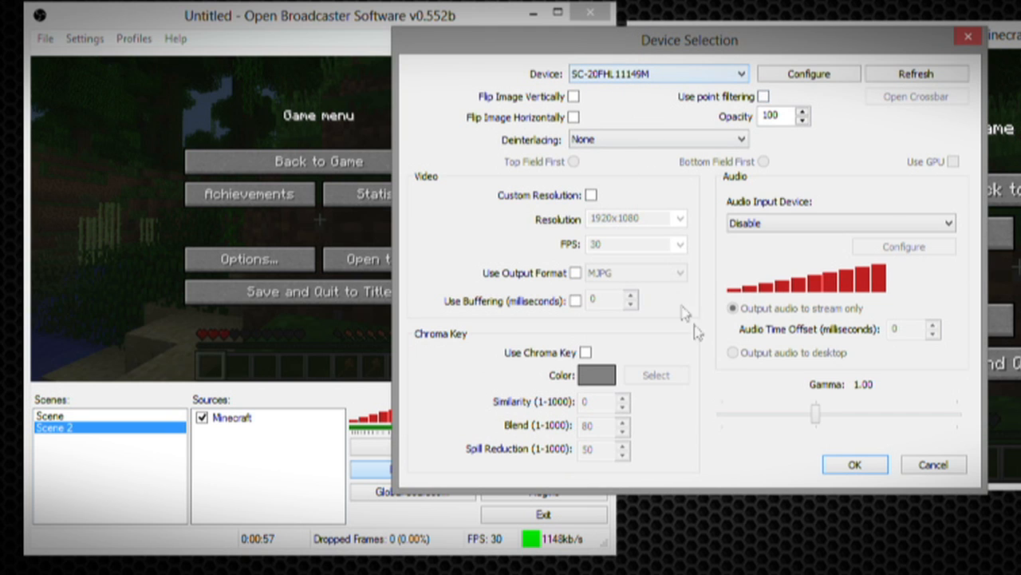
{"action": "left_click", "coordinate": [855, 463]}
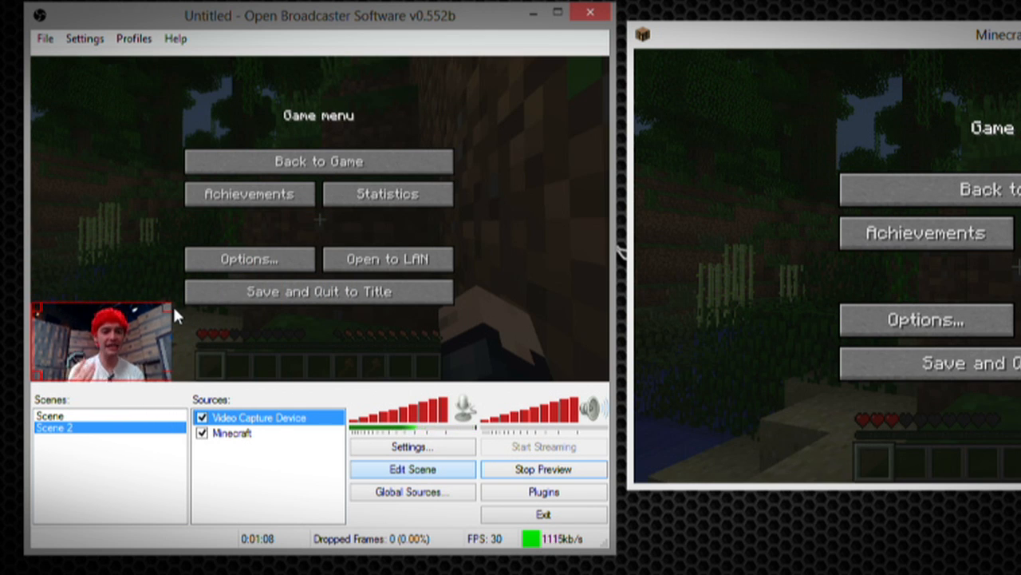
Step: Stop the preview and show the Encoding page of the Settings window
{"action": "left_click", "coordinate": [543, 469]}
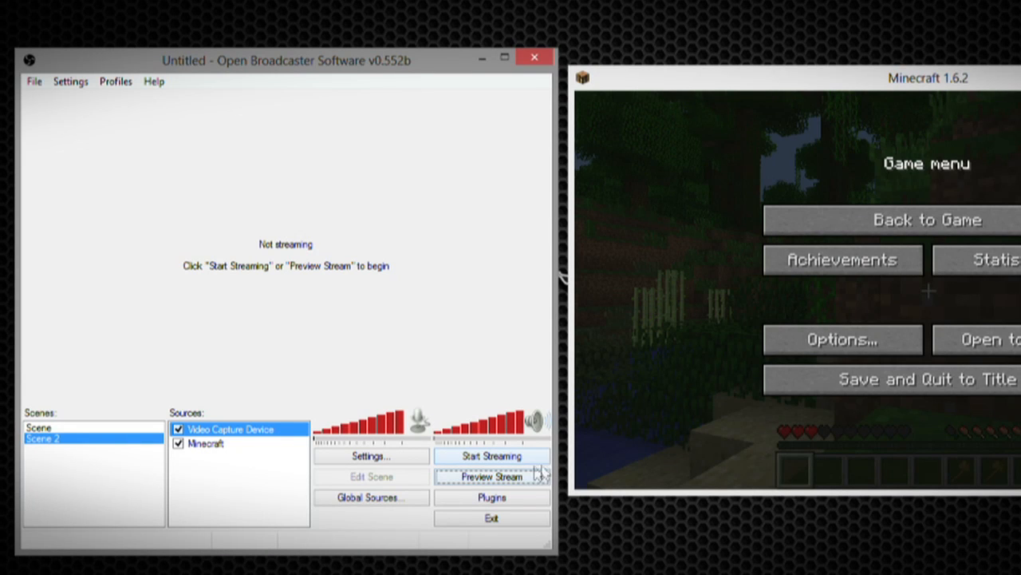
{"action": "left_click", "coordinate": [370, 456]}
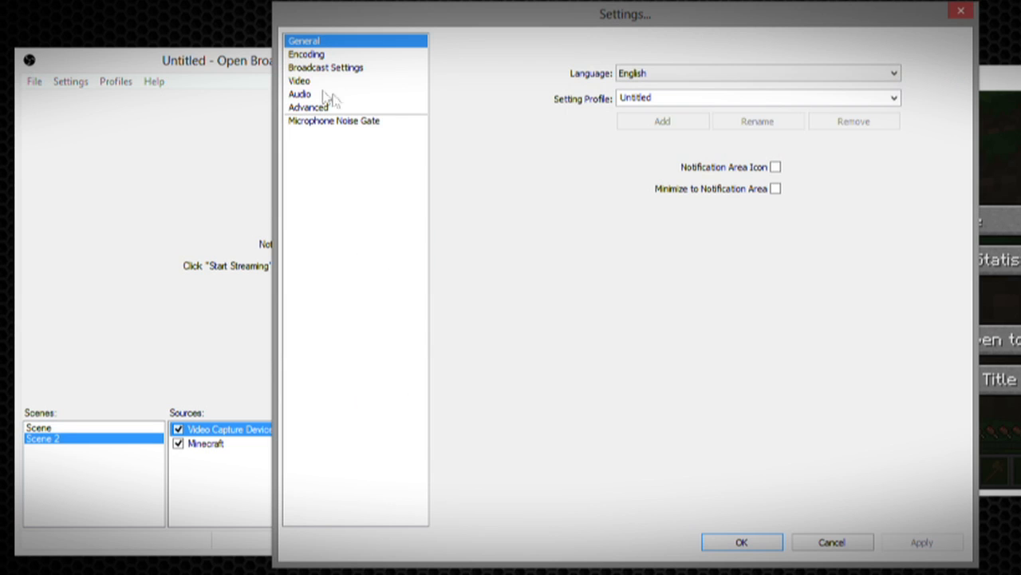
{"action": "left_click", "coordinate": [306, 54]}
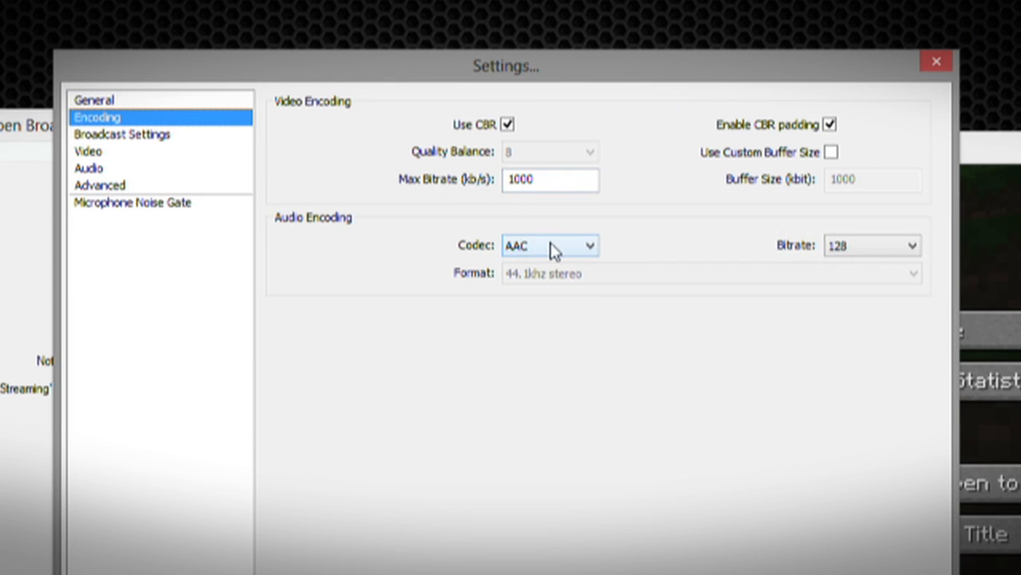
{"action": "mouse_move", "coordinate": [198, 143]}
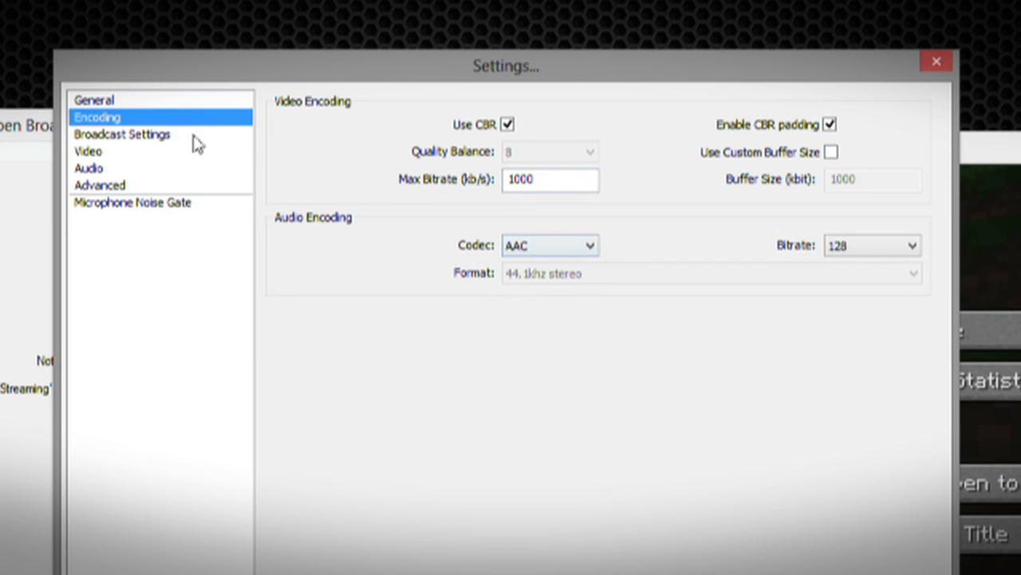
Step: In Broadcast Settings, try File Output Only mode and return it to Live Stream
{"action": "left_click", "coordinate": [122, 134]}
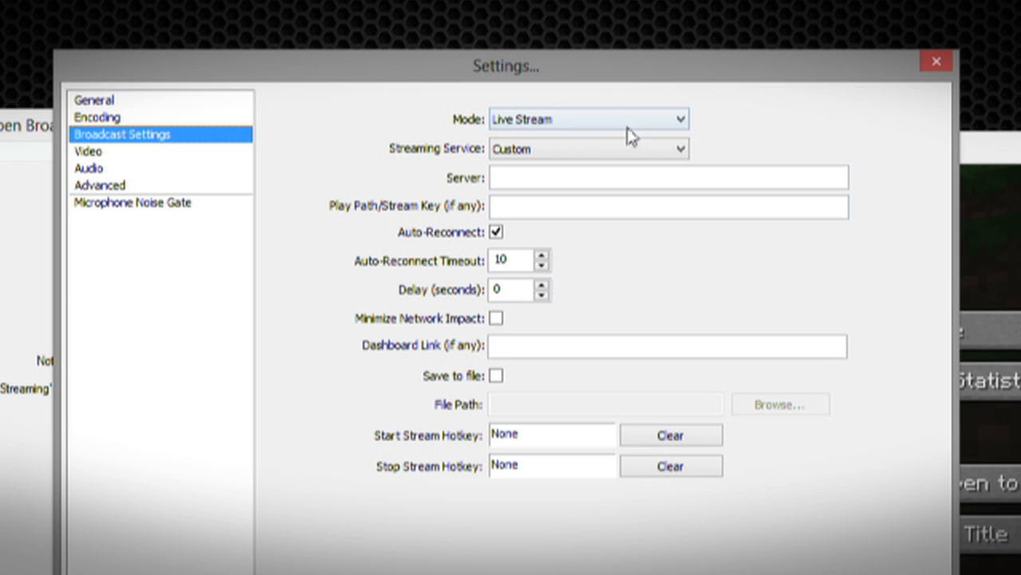
{"action": "left_click", "coordinate": [589, 118]}
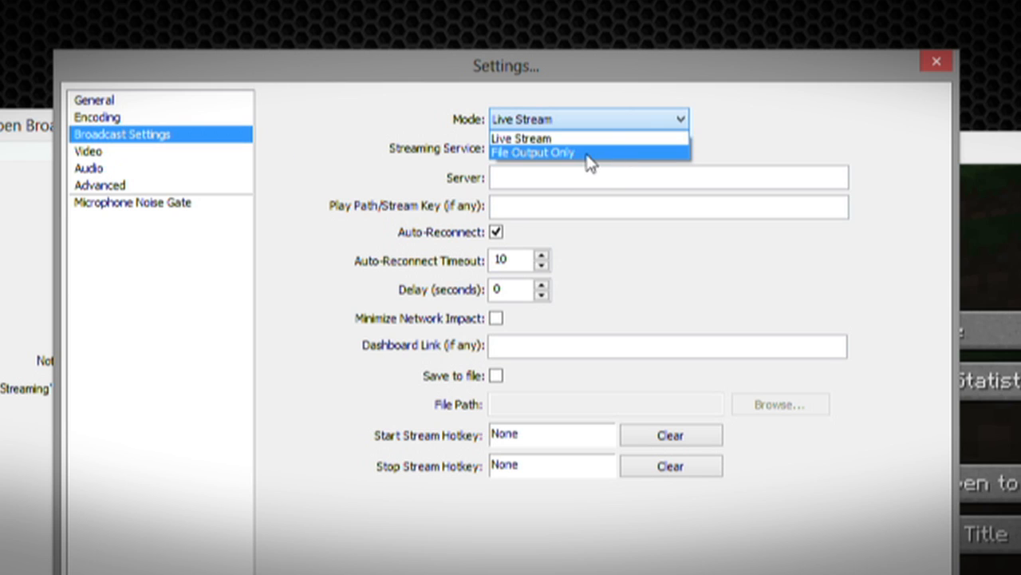
{"action": "left_click", "coordinate": [533, 153]}
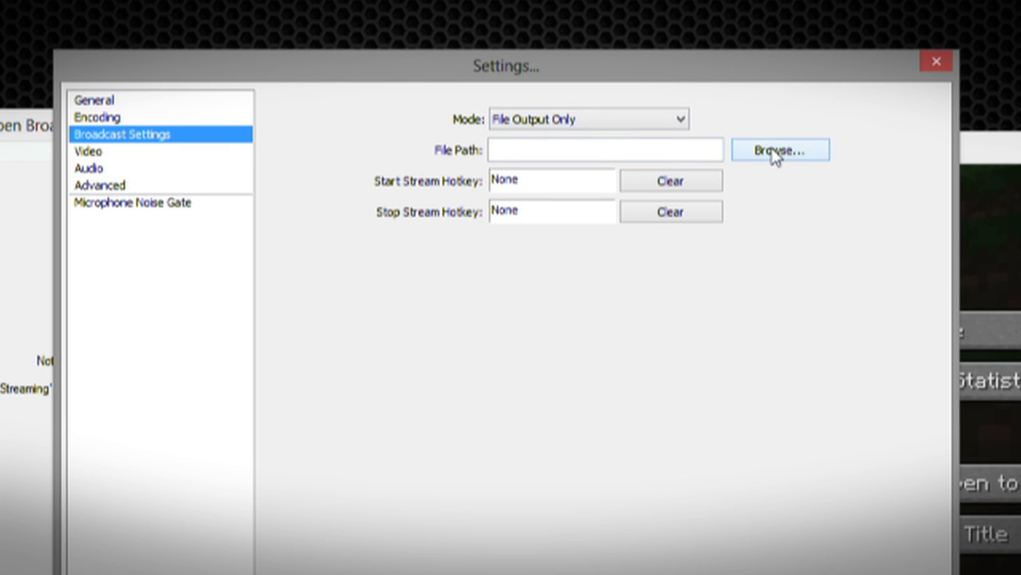
{"action": "mouse_move", "coordinate": [562, 198]}
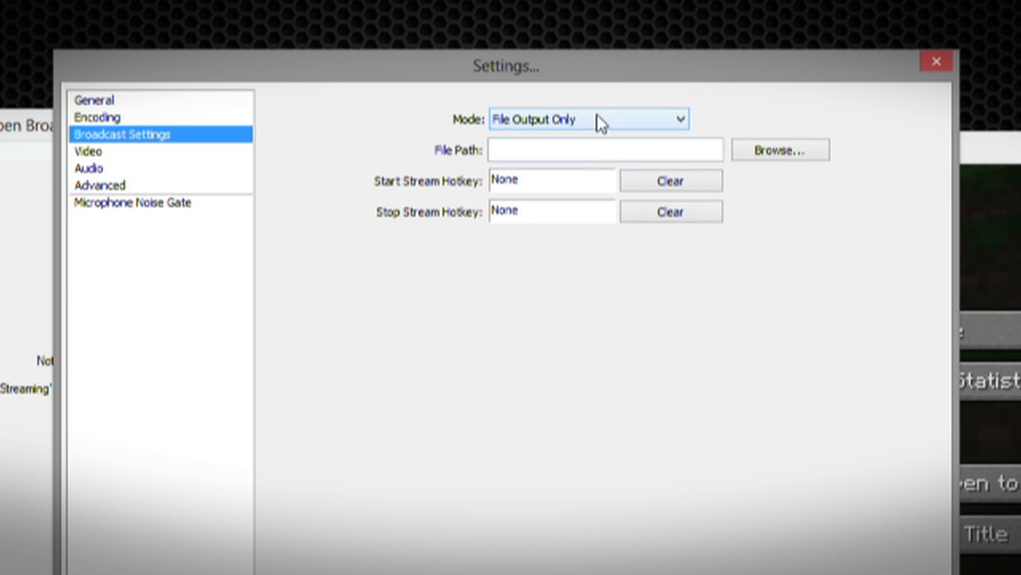
{"action": "left_click", "coordinate": [589, 150]}
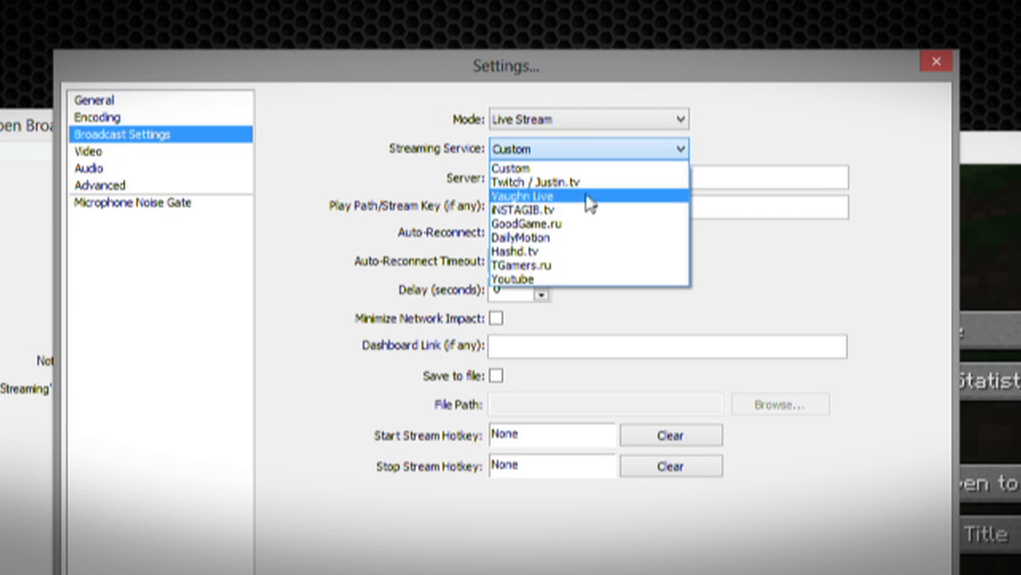
{"action": "mouse_move", "coordinate": [571, 209]}
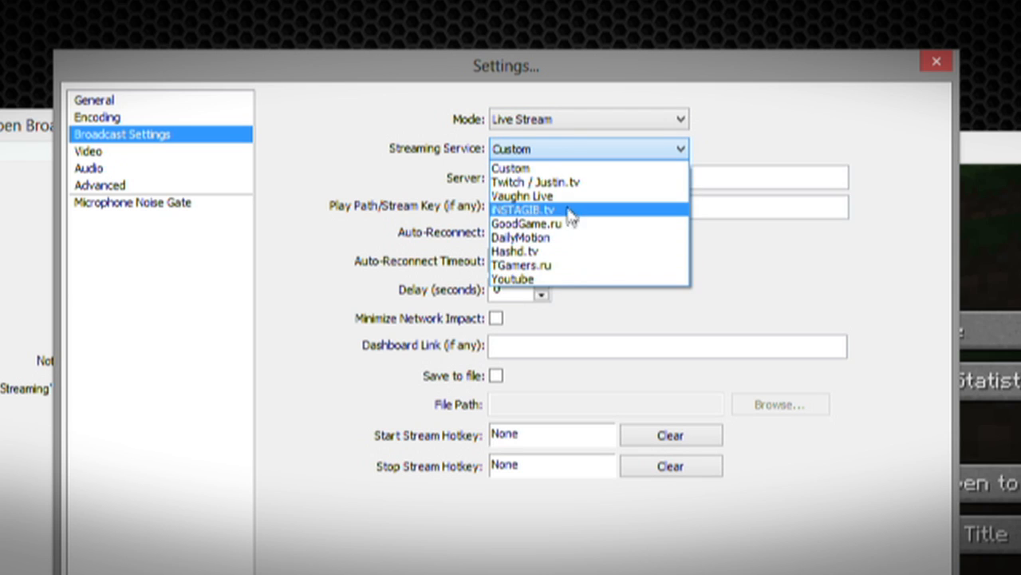
{"action": "mouse_move", "coordinate": [546, 182]}
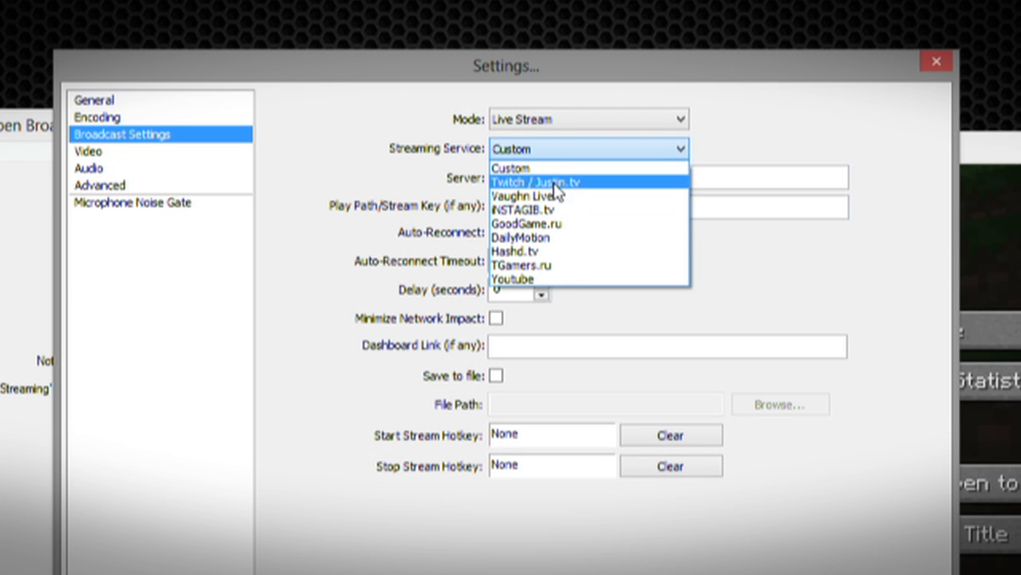
Step: Choose Twitch / Justin.tv as the streaming service with a US West server
{"action": "left_click", "coordinate": [537, 182]}
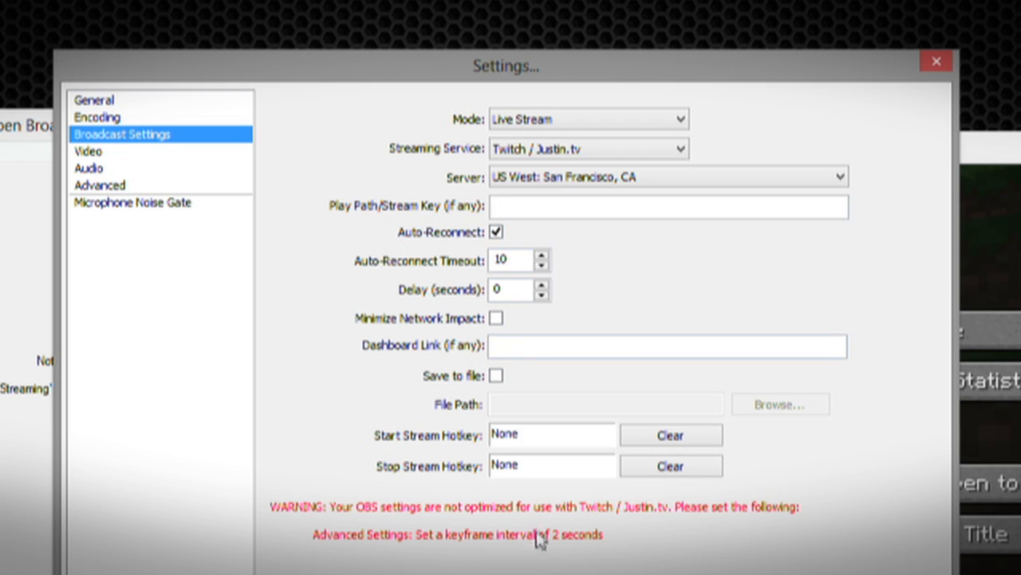
{"action": "left_click", "coordinate": [667, 206]}
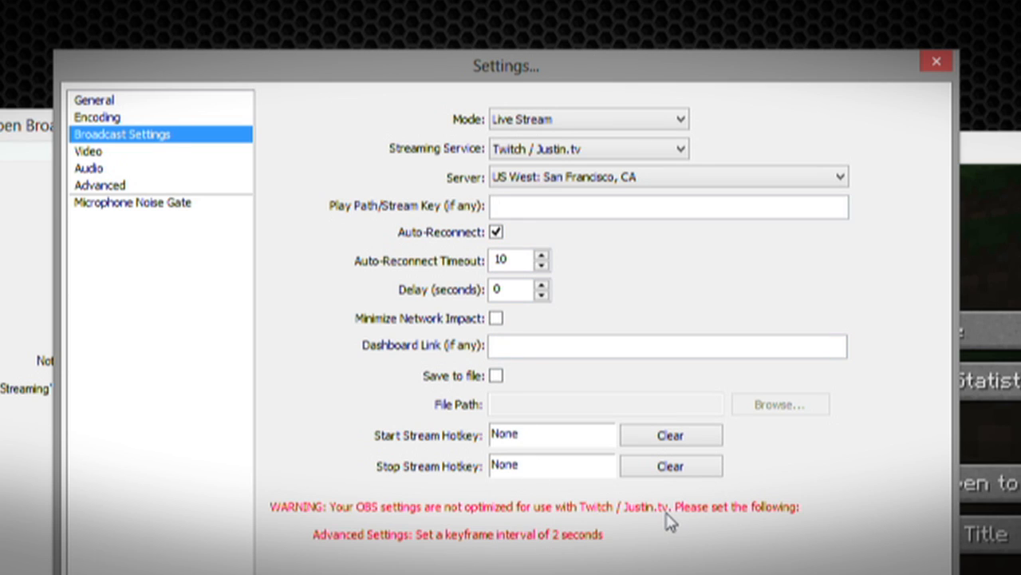
{"action": "mouse_move", "coordinate": [540, 558]}
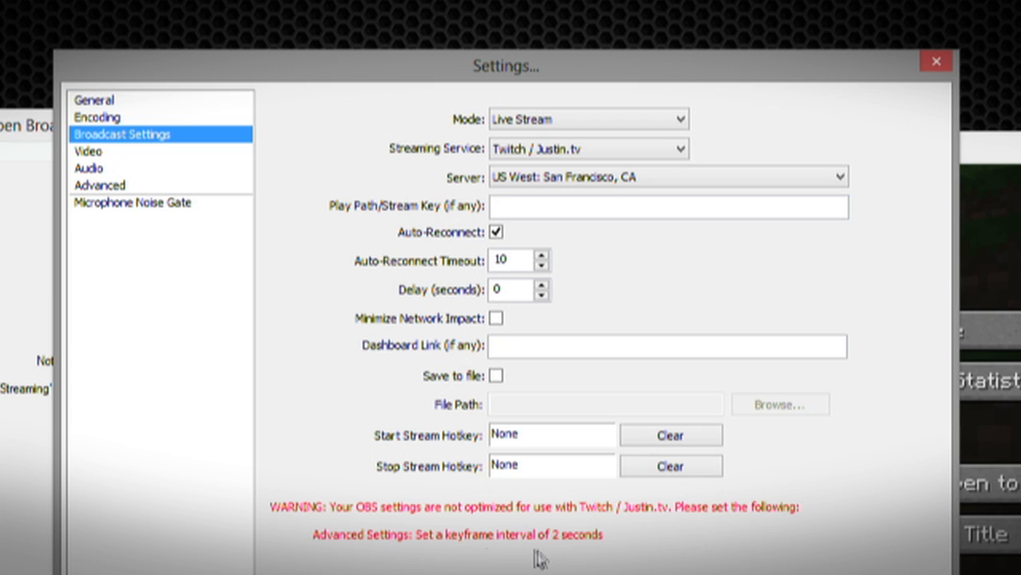
{"action": "mouse_move", "coordinate": [600, 547]}
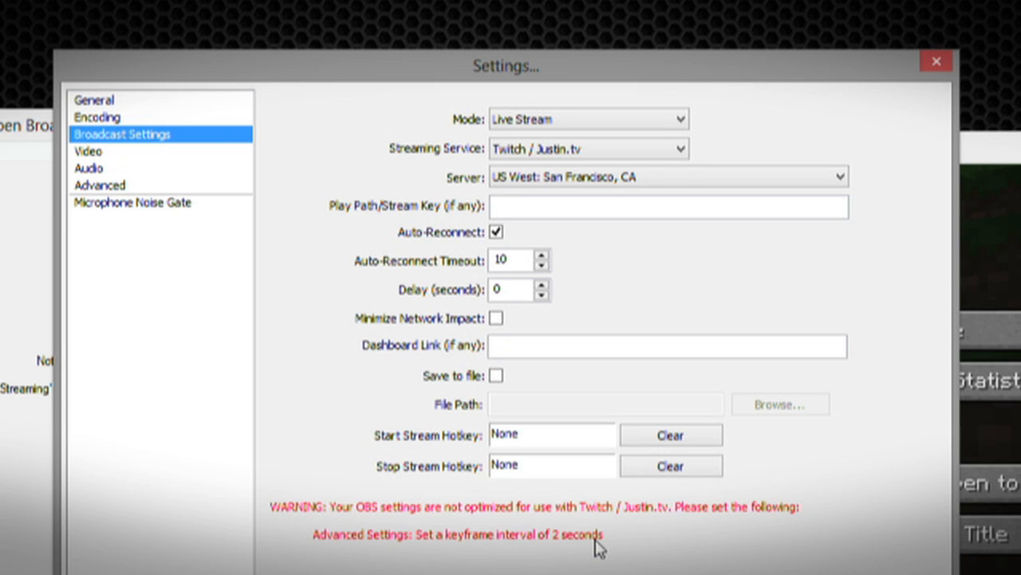
{"action": "mouse_move", "coordinate": [94, 173]}
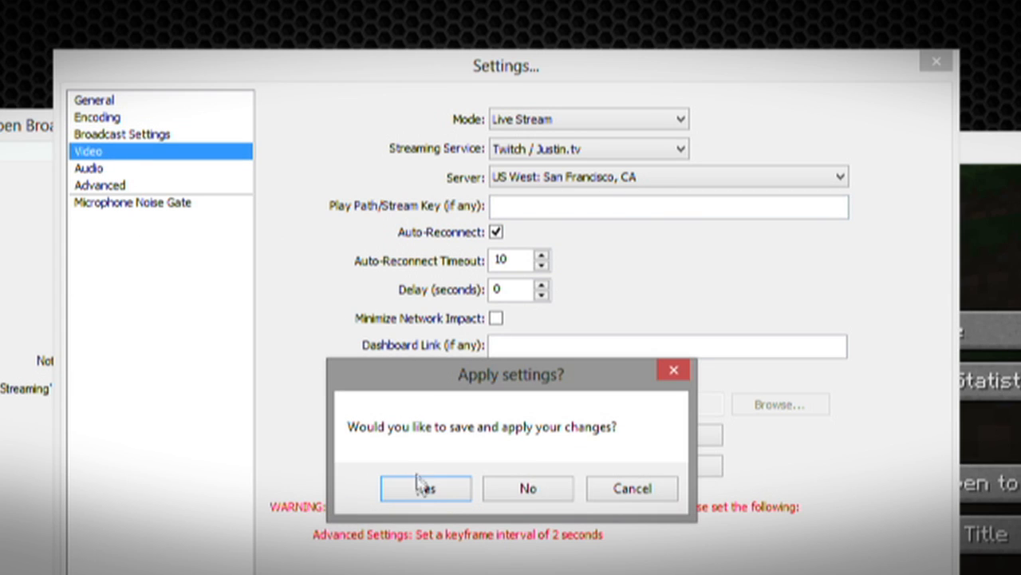
Step: Apply the broadcast changes and review the Video page's 1920x1080, 30 FPS settings
{"action": "left_click", "coordinate": [424, 489]}
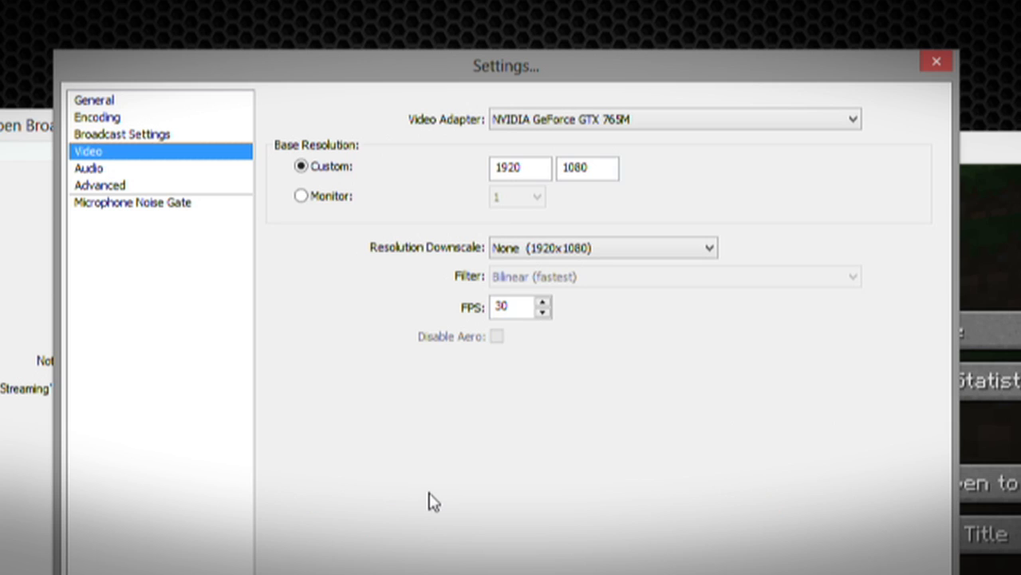
{"action": "mouse_move", "coordinate": [209, 160]}
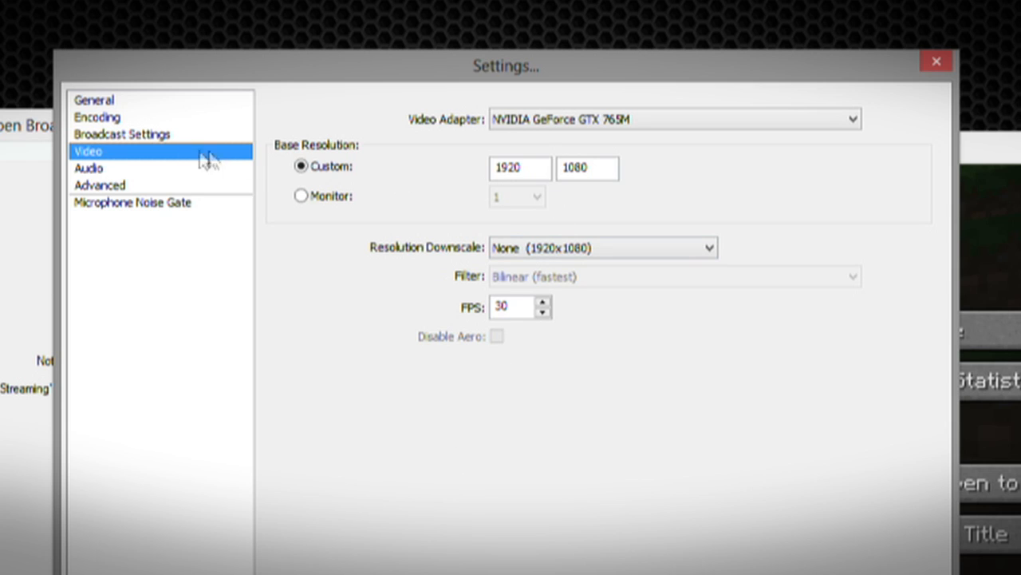
{"action": "left_click", "coordinate": [673, 118]}
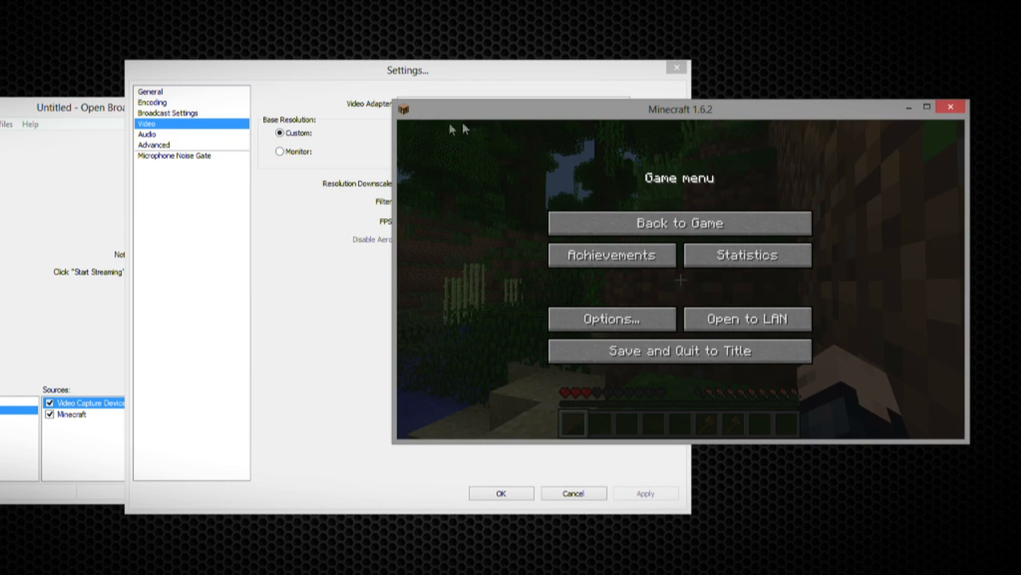
{"action": "mouse_move", "coordinate": [916, 150]}
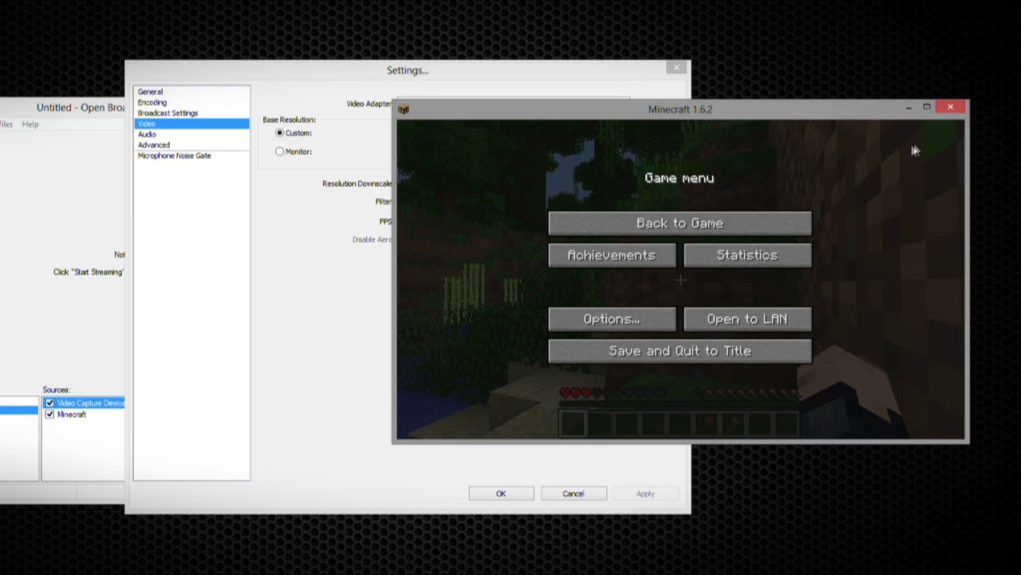
{"action": "mouse_move", "coordinate": [335, 268]}
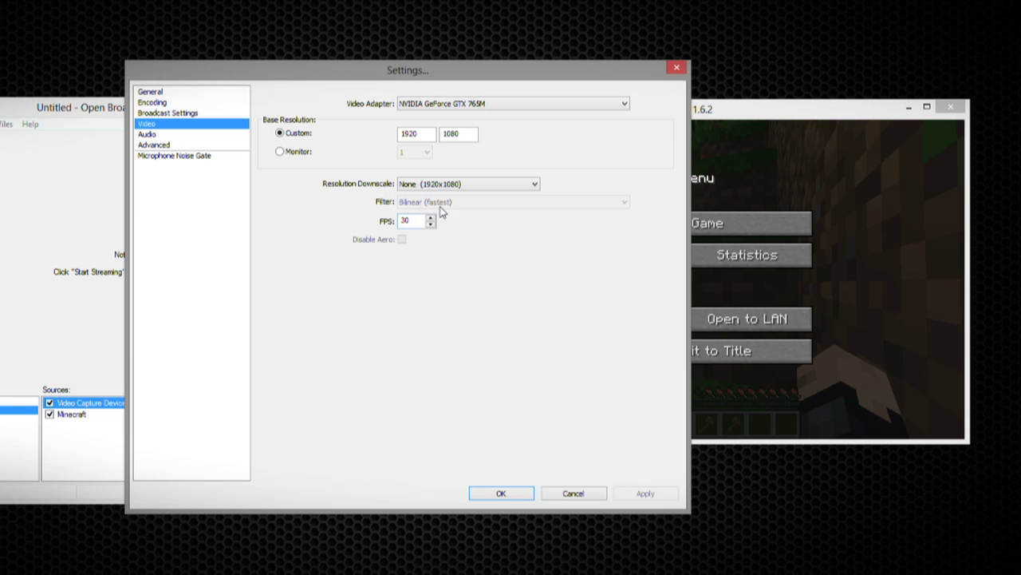
Step: In Audio settings, select Microphone (Realtek High Definition Audio) as the auxiliary device, then head to Advanced
{"action": "left_click", "coordinate": [147, 134]}
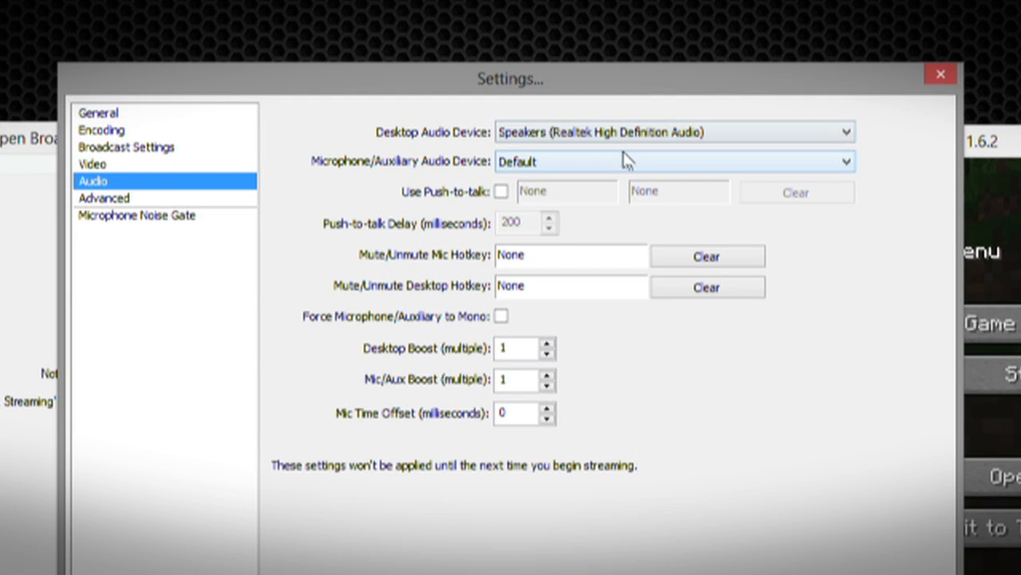
{"action": "left_click", "coordinate": [674, 161]}
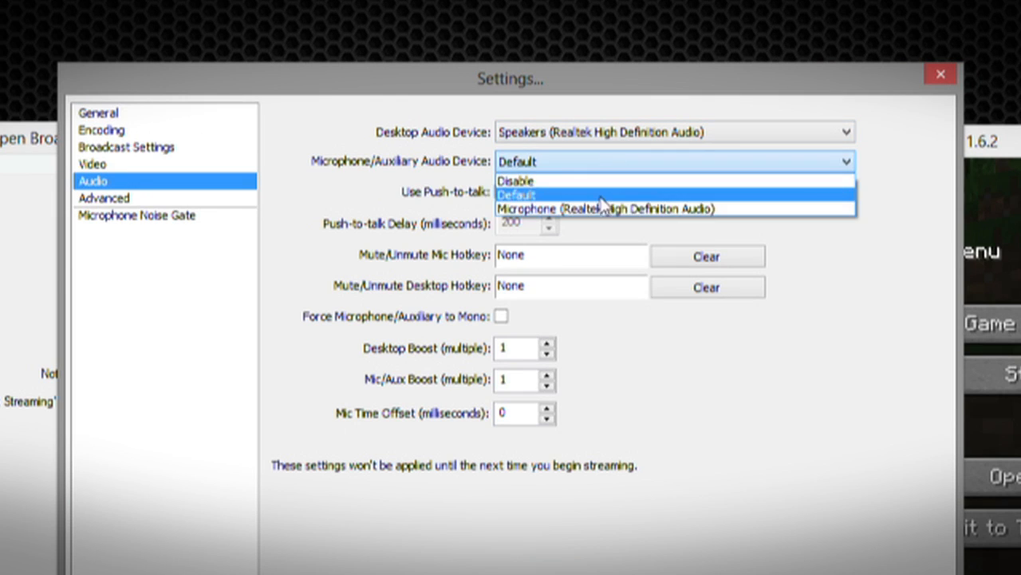
{"action": "left_click", "coordinate": [610, 207]}
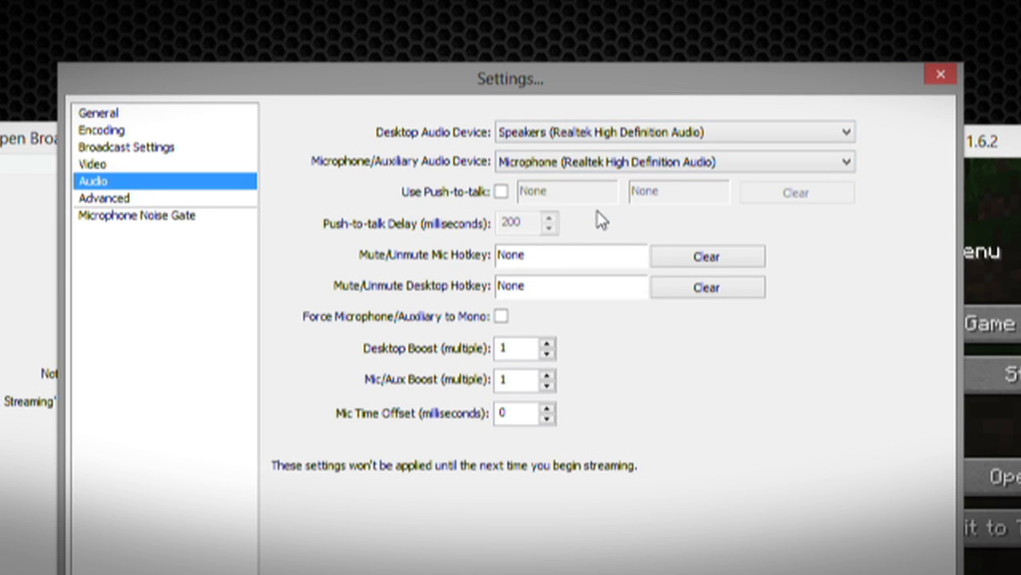
{"action": "mouse_move", "coordinate": [566, 206]}
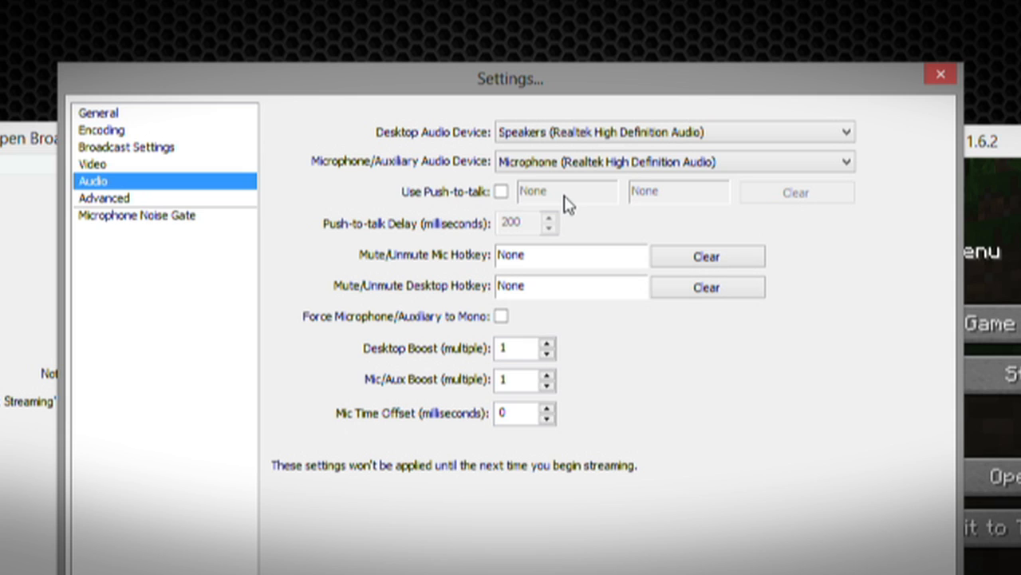
{"action": "mouse_move", "coordinate": [610, 242]}
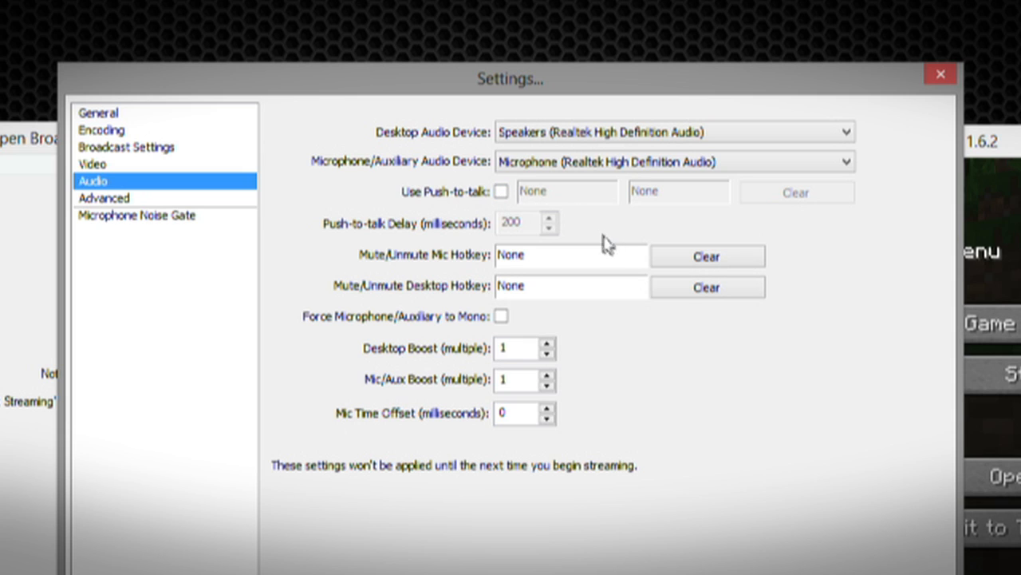
{"action": "left_click", "coordinate": [104, 198]}
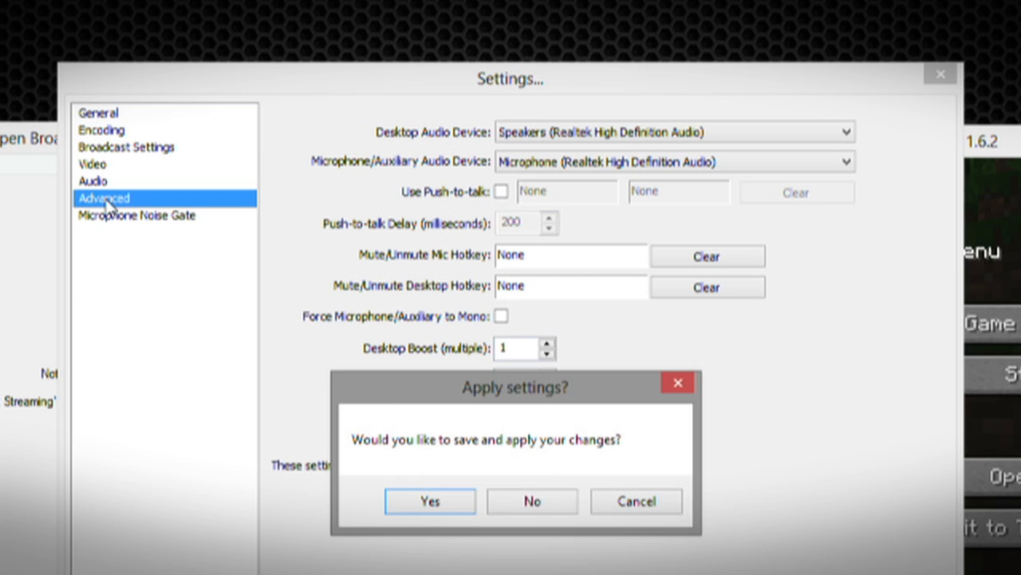
Step: Apply the audio changes and show the Microphone Noise Gate page, gate left disabled
{"action": "left_click", "coordinate": [429, 501]}
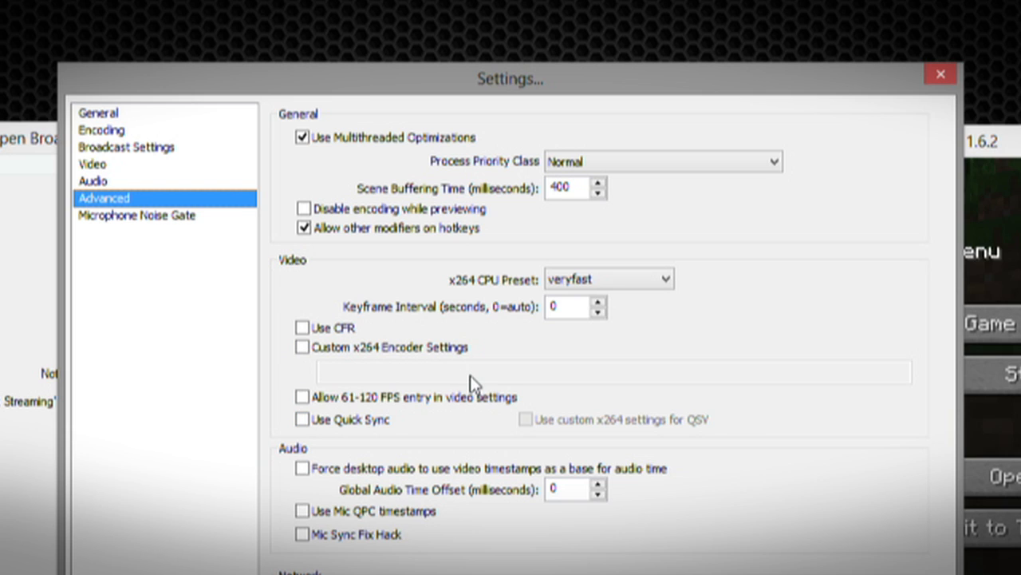
{"action": "left_click", "coordinate": [138, 214]}
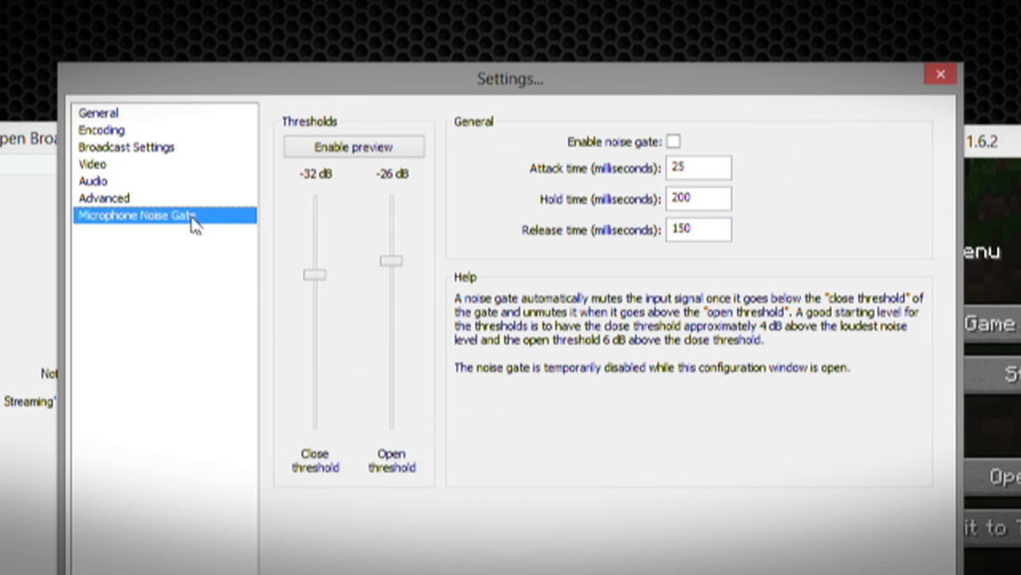
{"action": "mouse_move", "coordinate": [352, 307]}
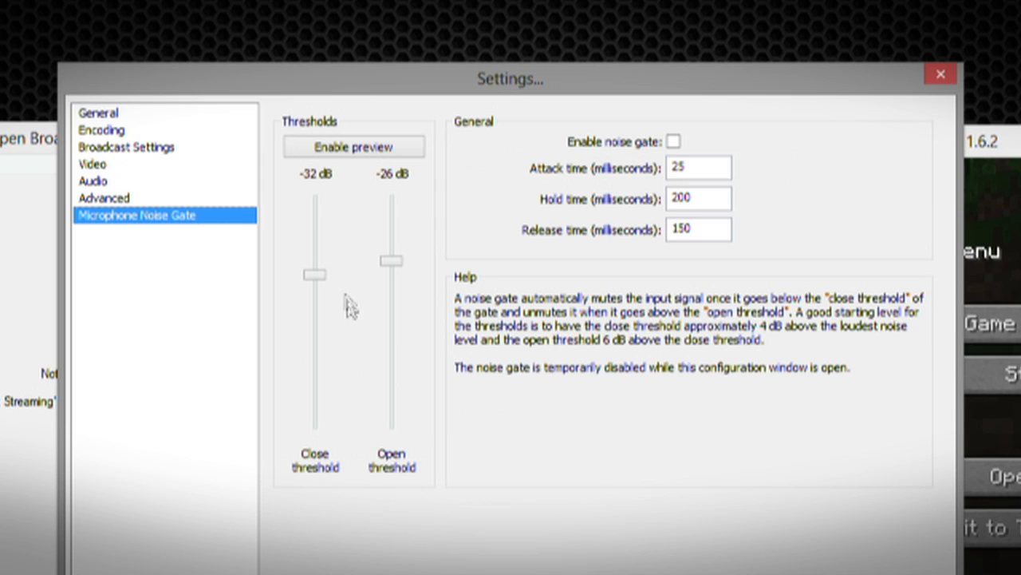
{"action": "mouse_move", "coordinate": [313, 438]}
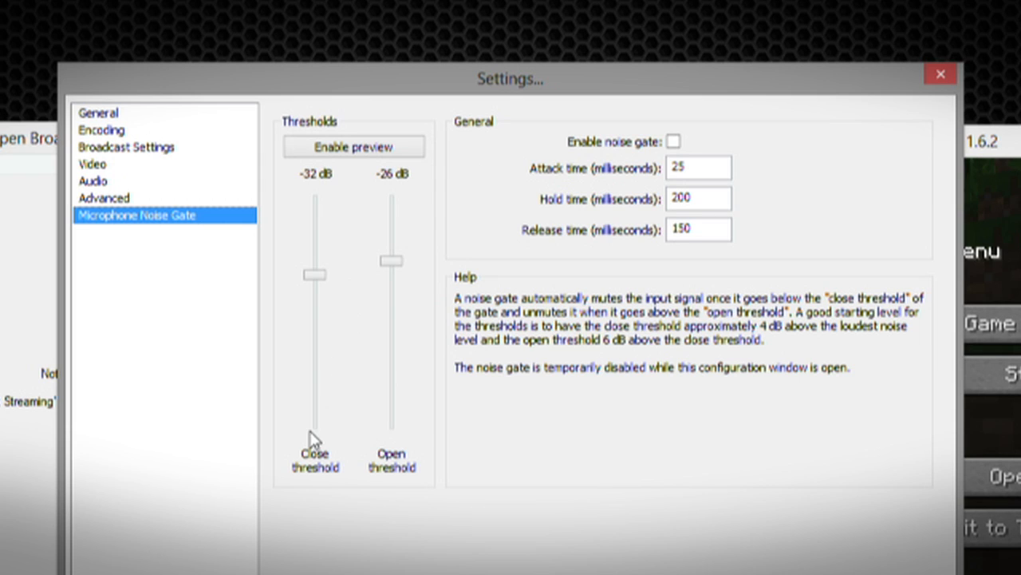
{"action": "mouse_move", "coordinate": [336, 402]}
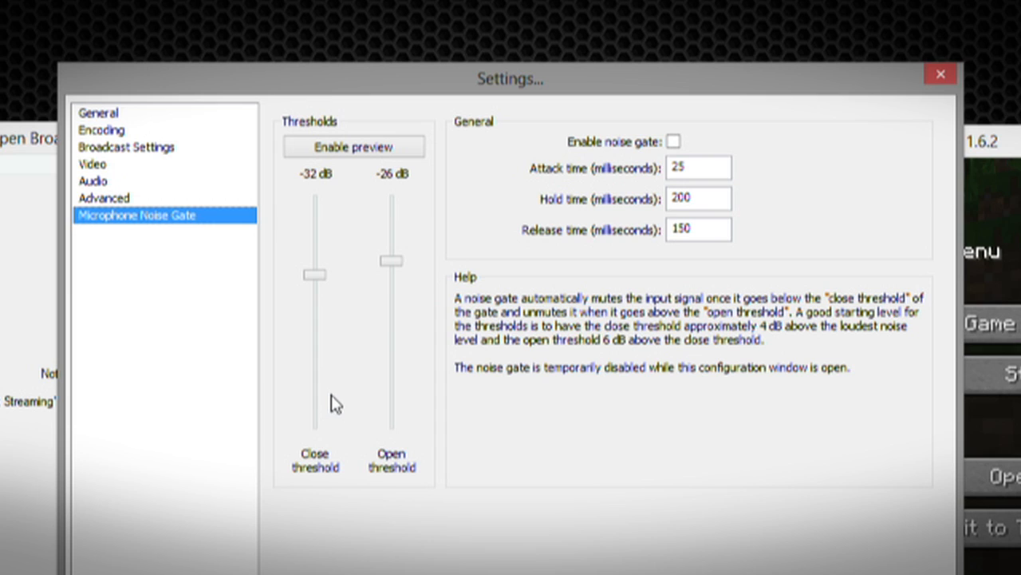
{"action": "mouse_move", "coordinate": [329, 402]}
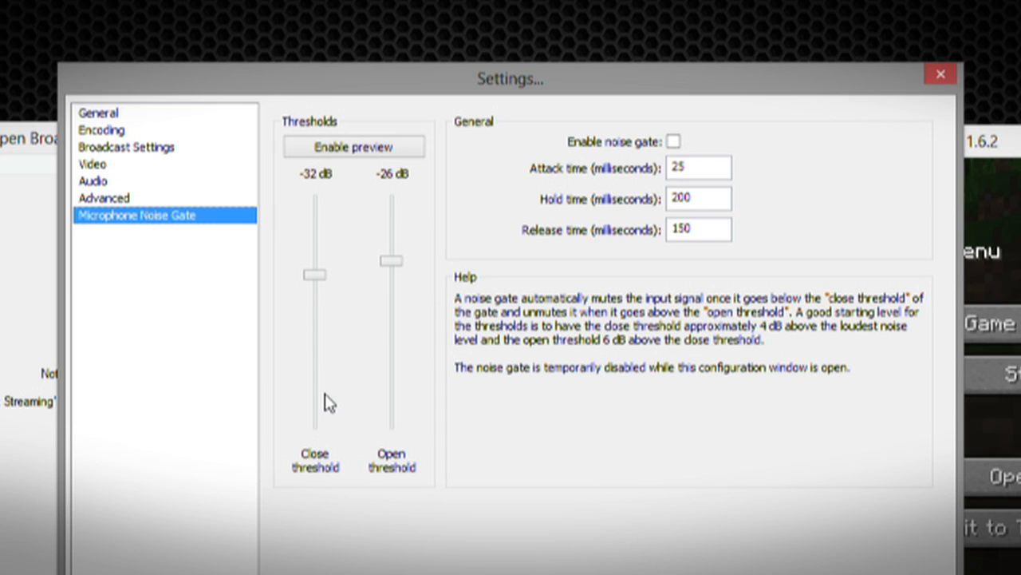